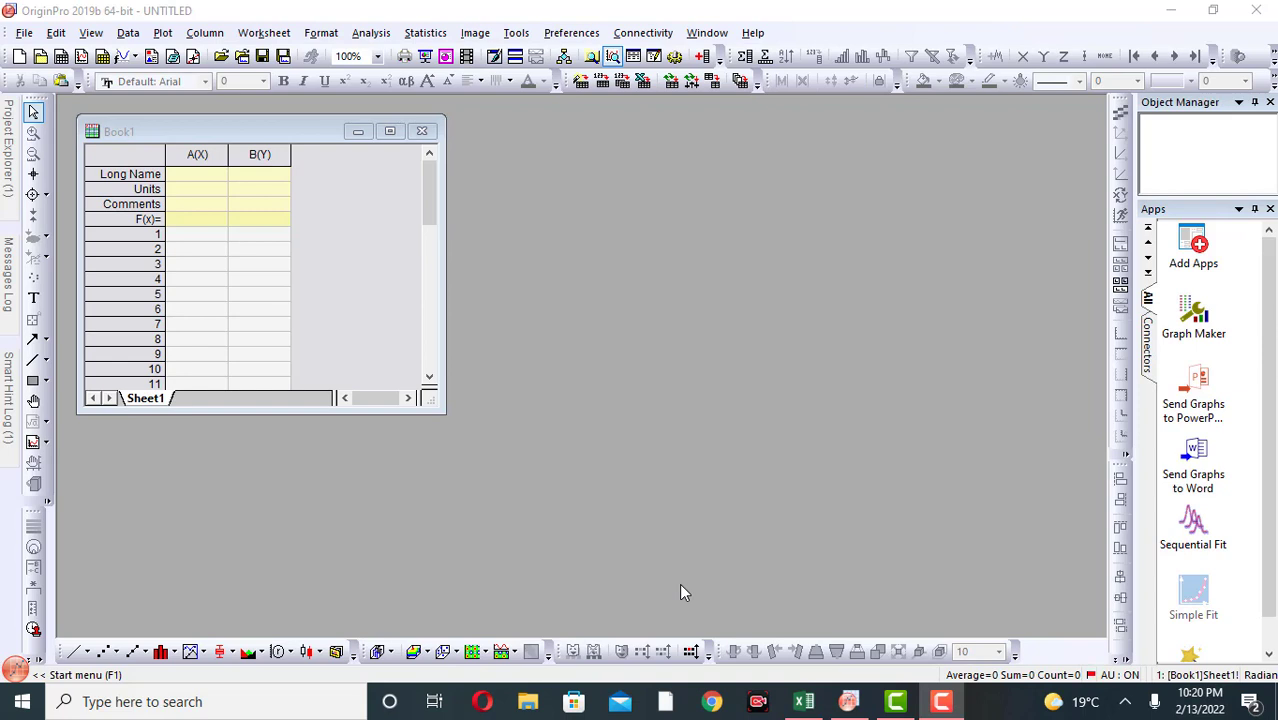
pyautogui.moveTo(500, 478)
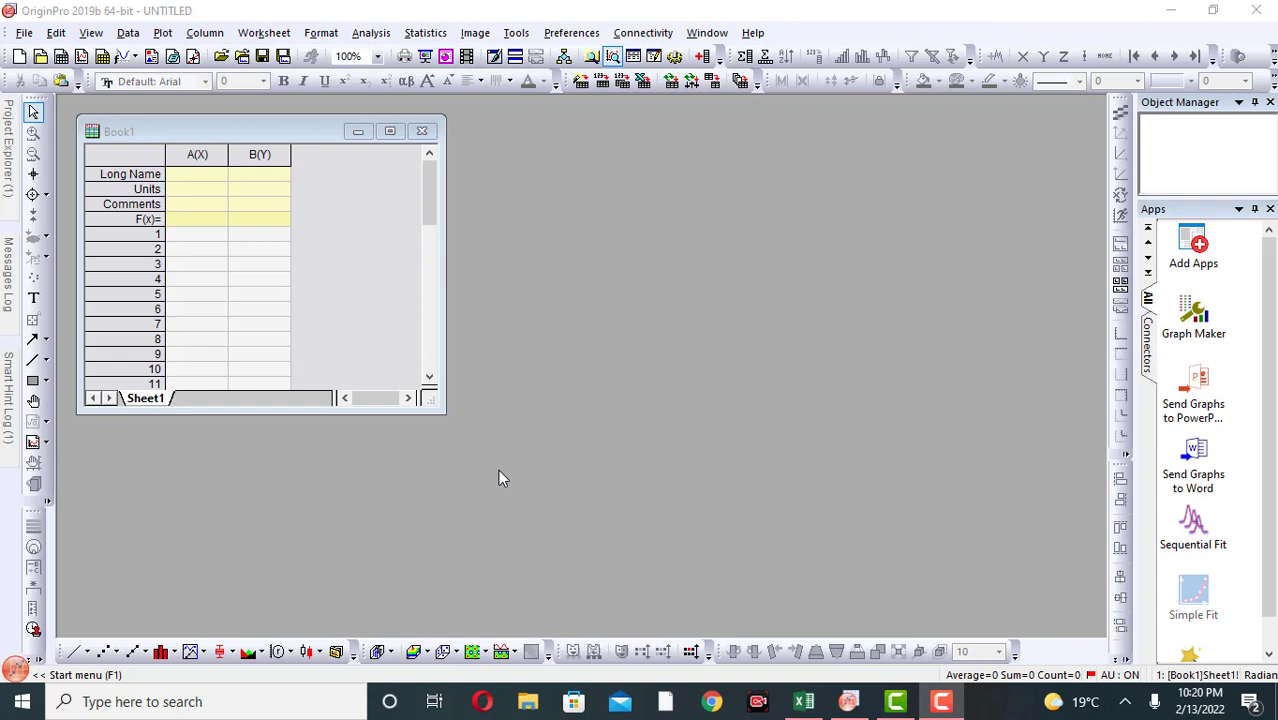
pyautogui.moveTo(303, 267)
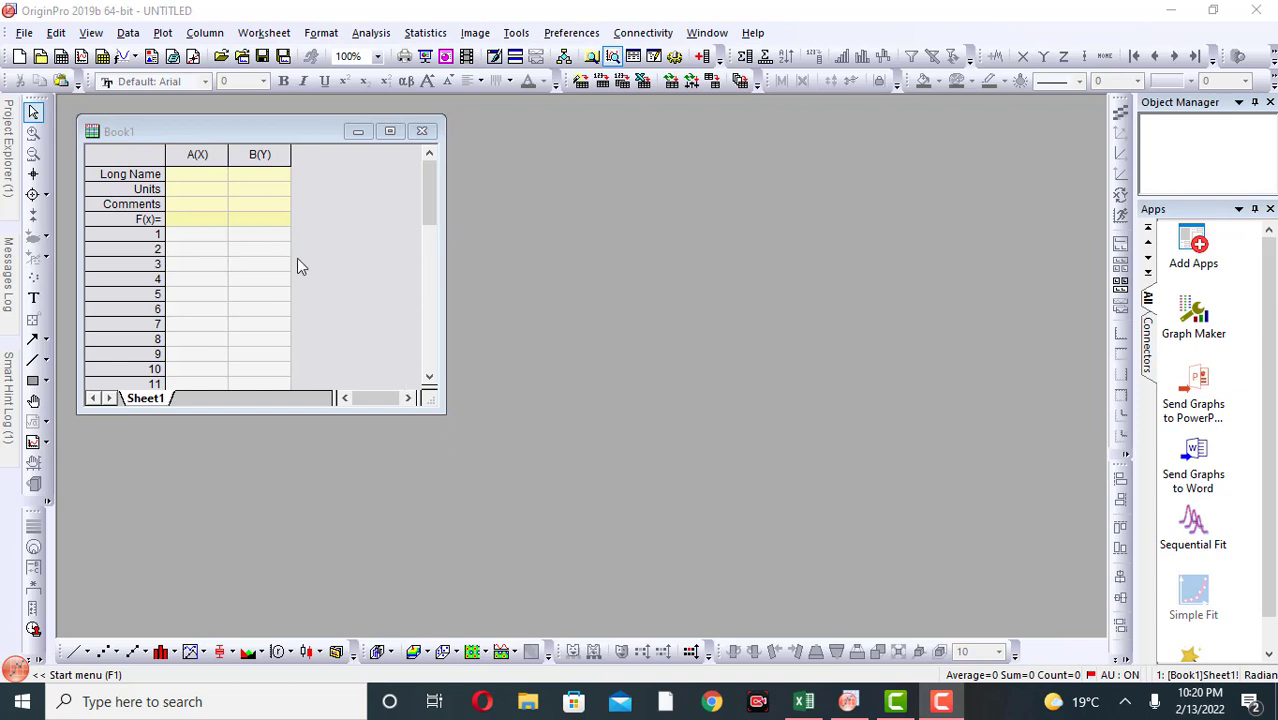
pyautogui.moveTo(390, 131)
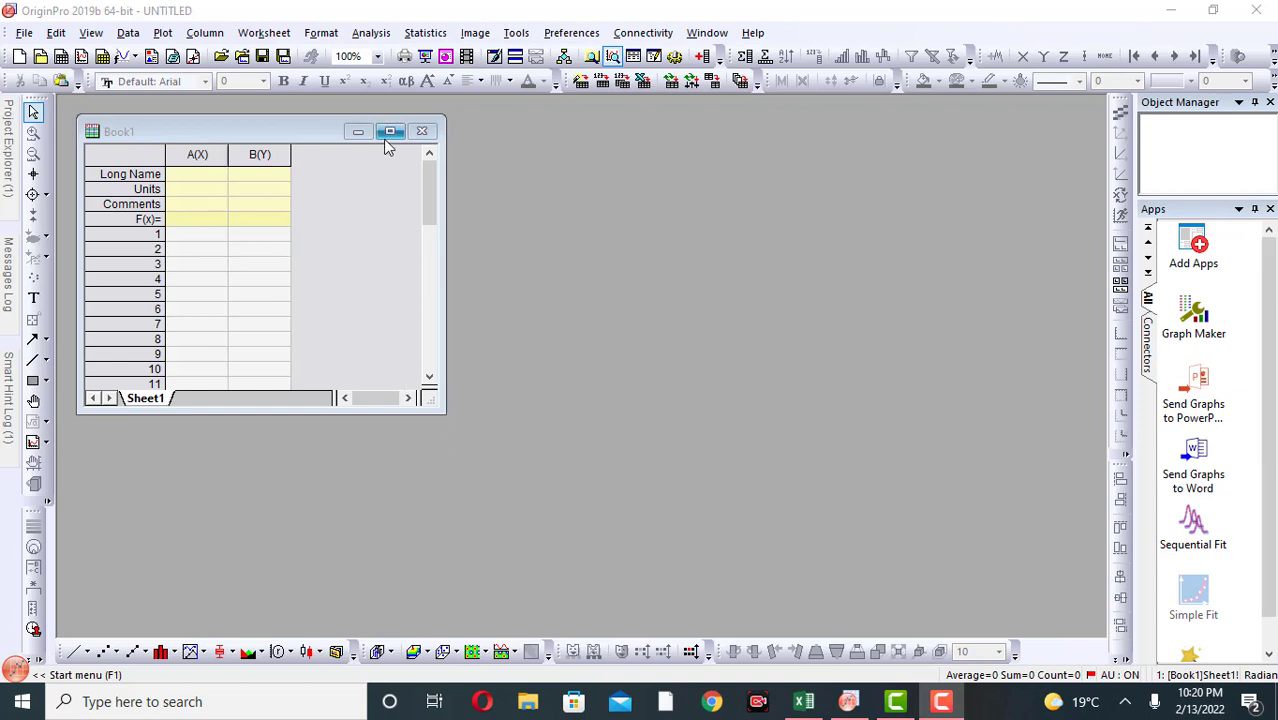
# Maximize Book1, then select the A(X) and B(Y) columns and click a column-A cell
pyautogui.click(390, 131)
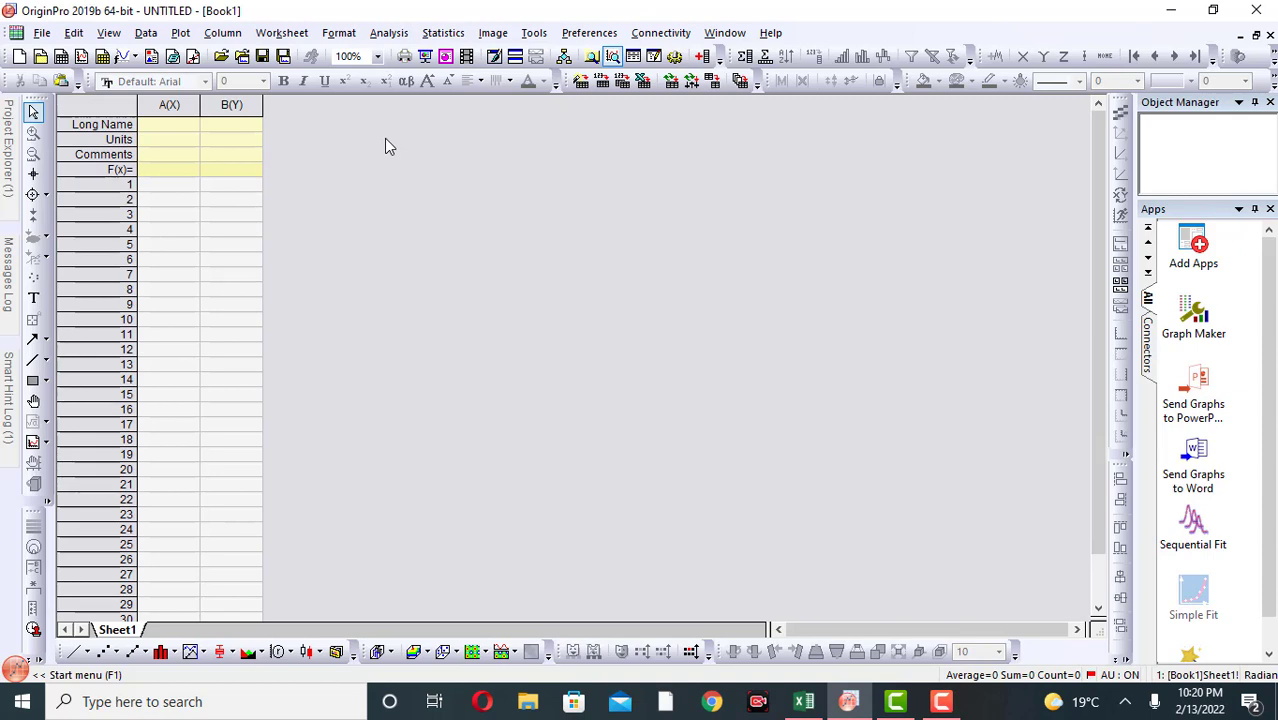
pyautogui.moveTo(165, 130)
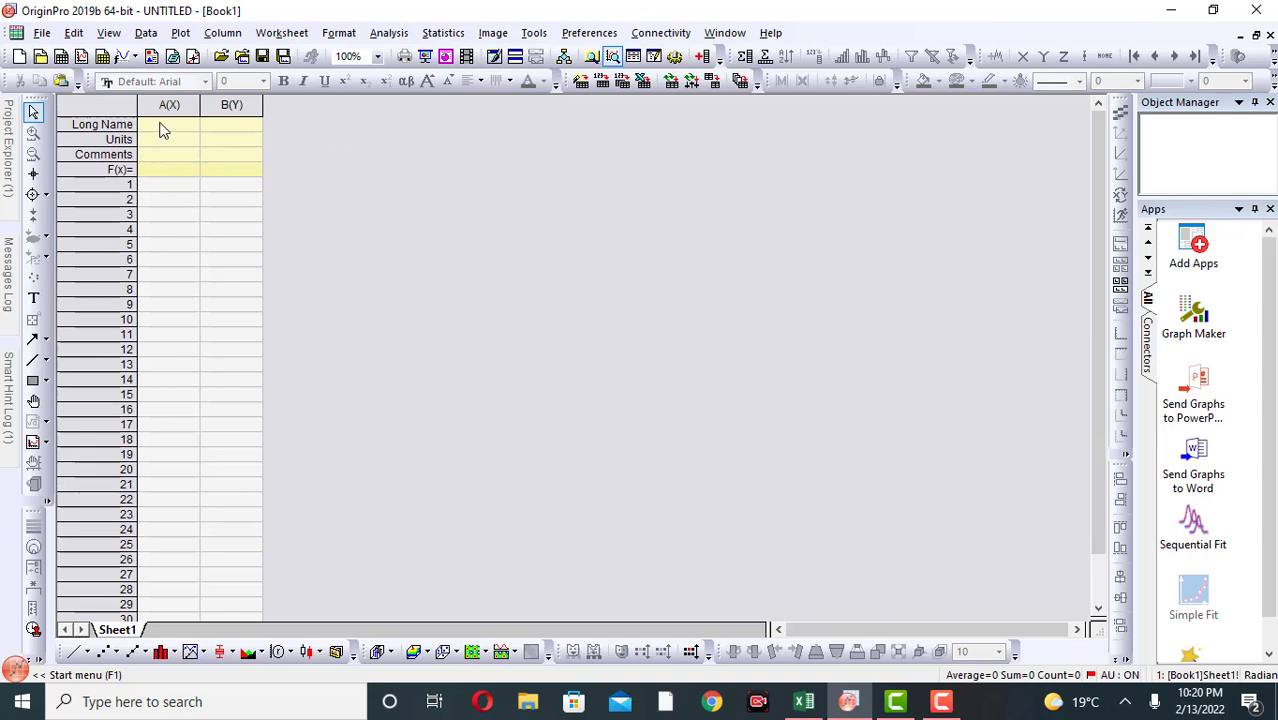
pyautogui.click(168, 104)
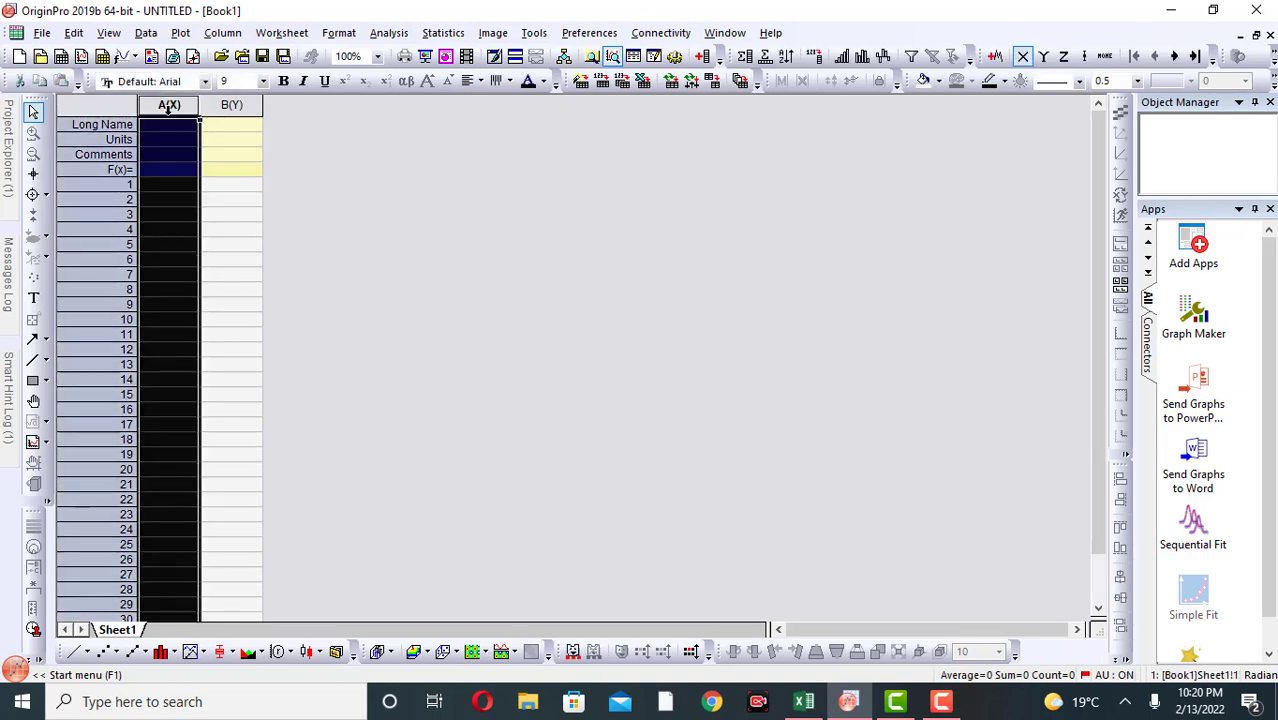
pyautogui.click(231, 105)
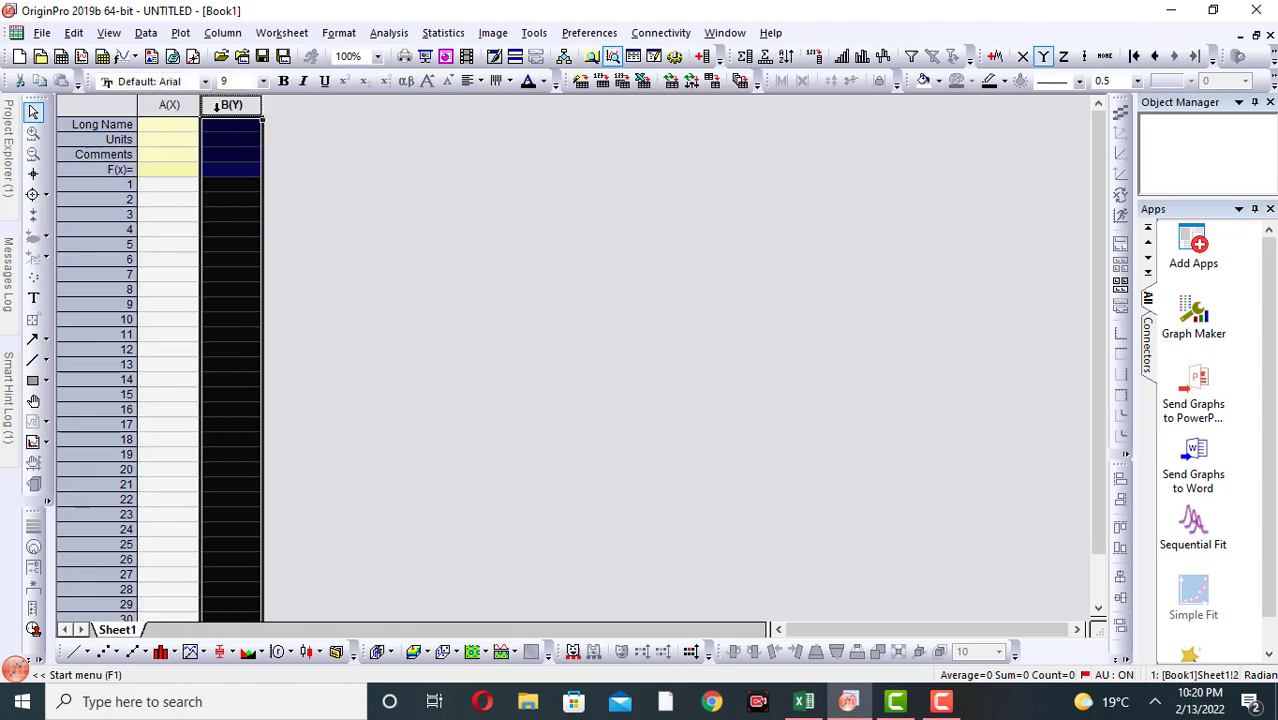
pyautogui.click(169, 229)
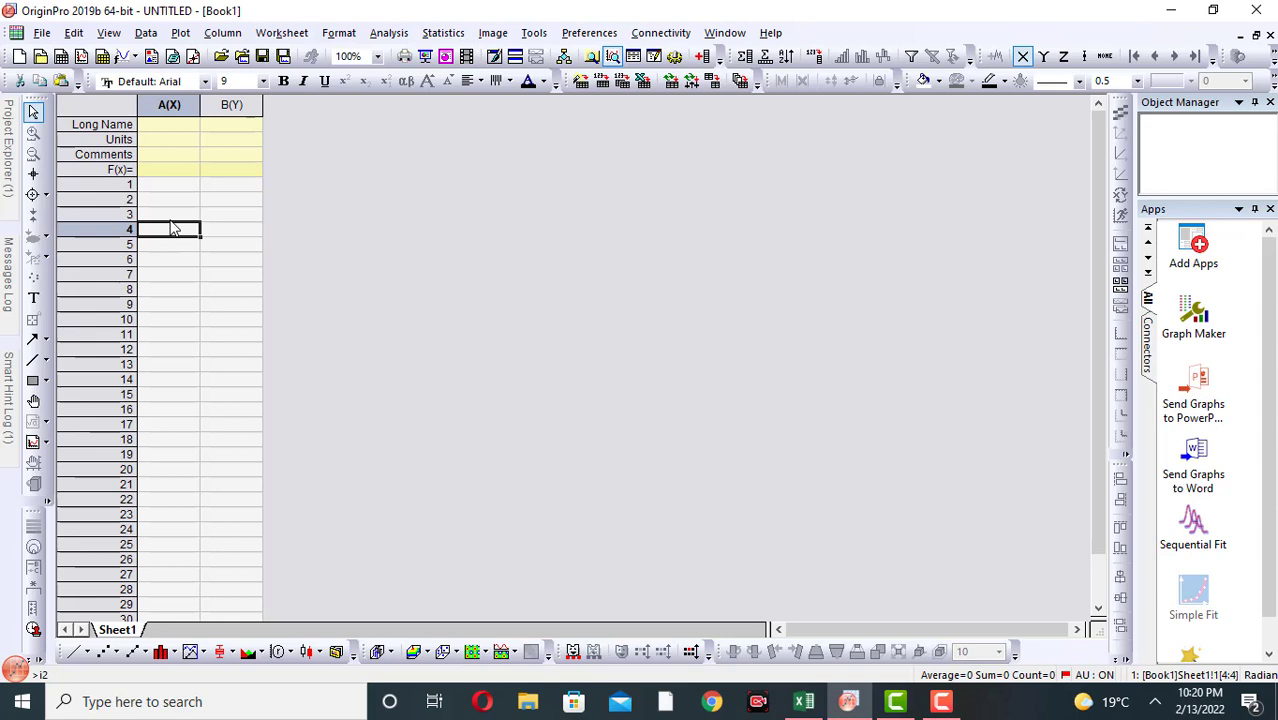
pyautogui.moveTo(220, 140)
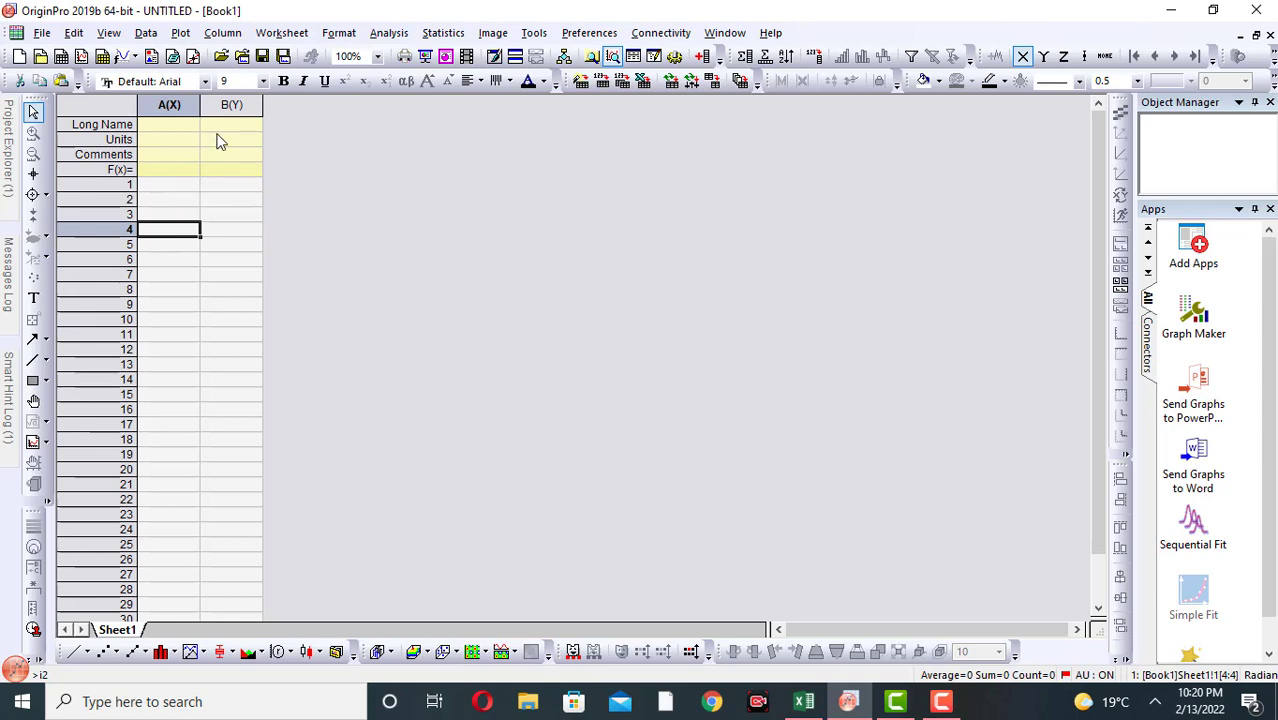
# Select column B(Y) and start Add New Columns, bringing up the Attention notice
pyautogui.click(231, 104)
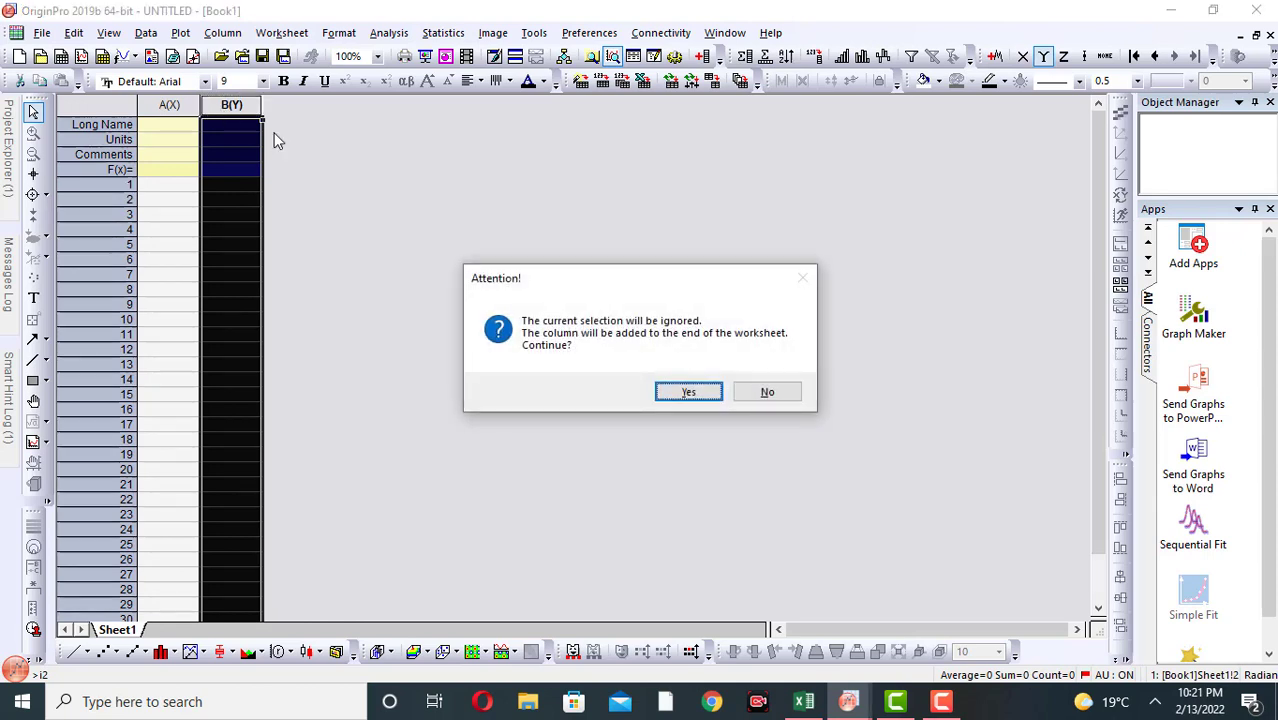
pyautogui.moveTo(578, 334)
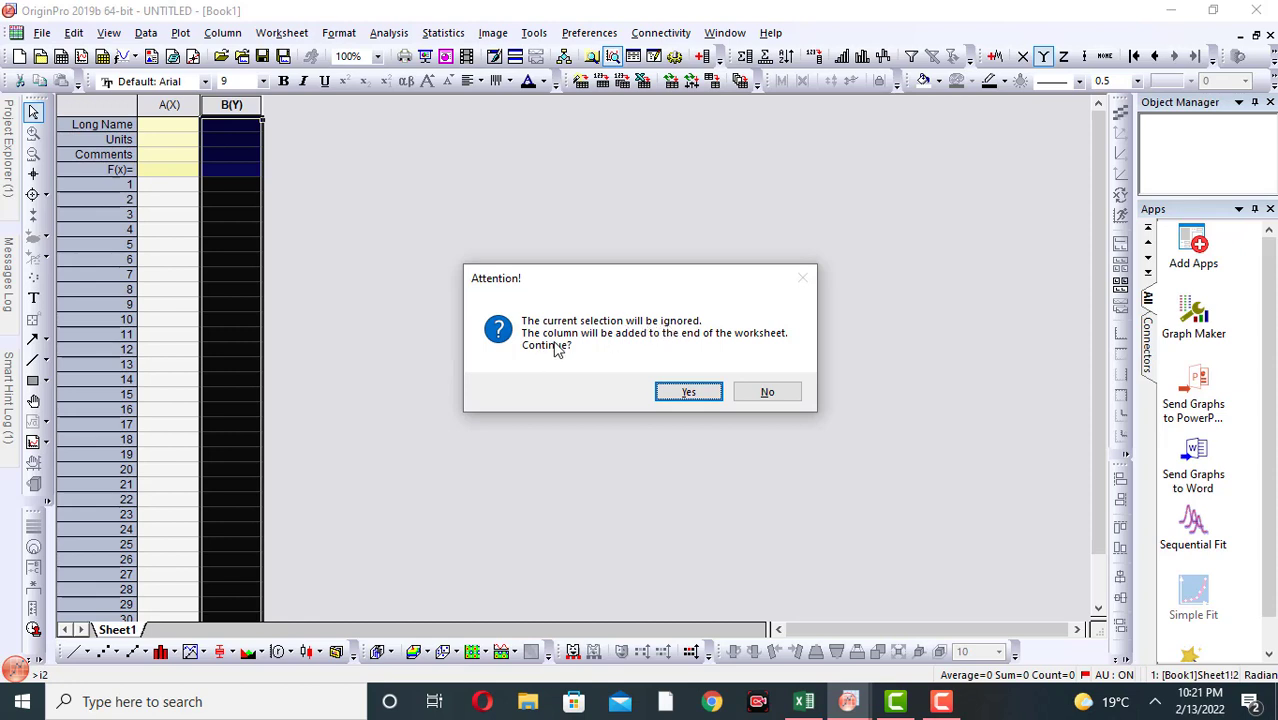
pyautogui.moveTo(669, 354)
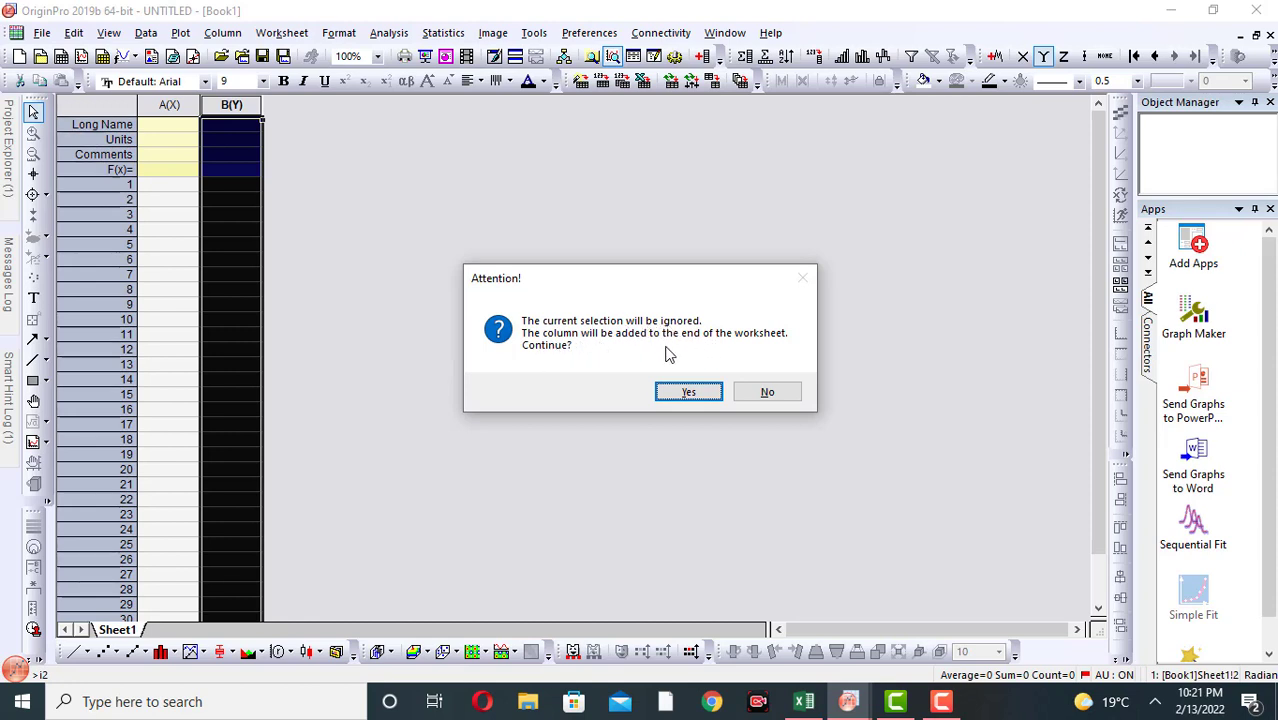
pyautogui.moveTo(240, 160)
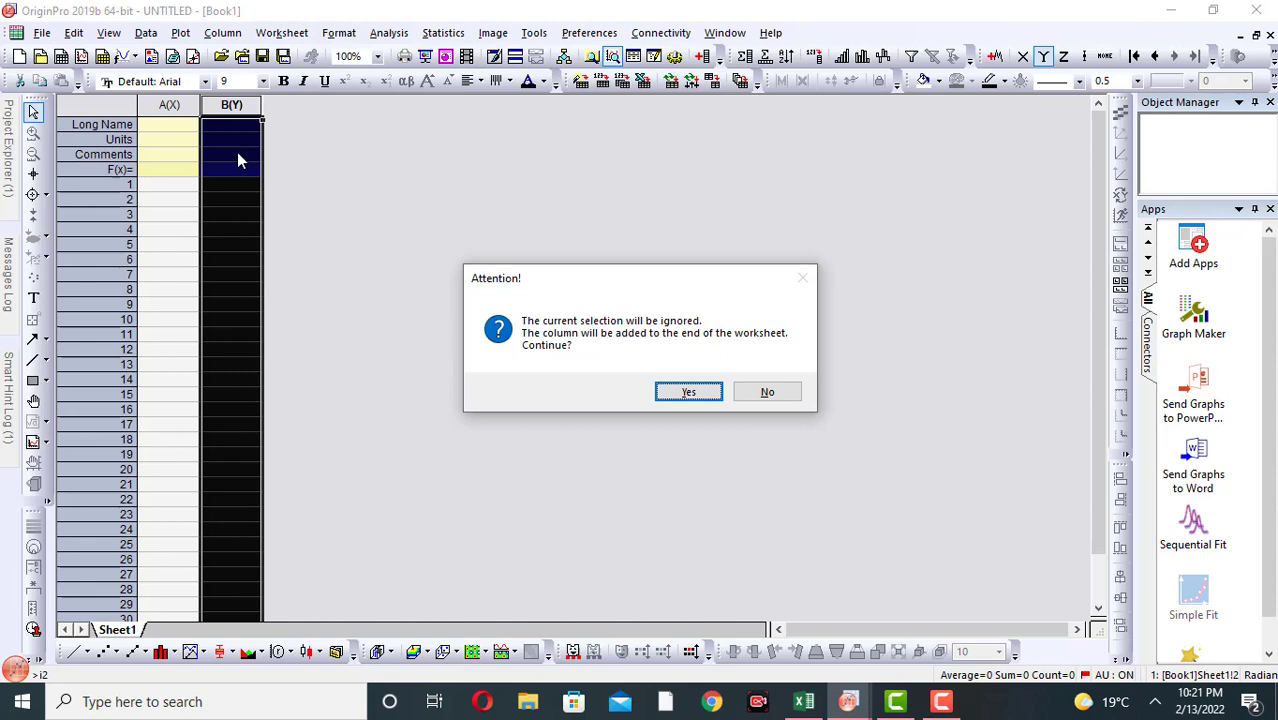
pyautogui.moveTo(250, 123)
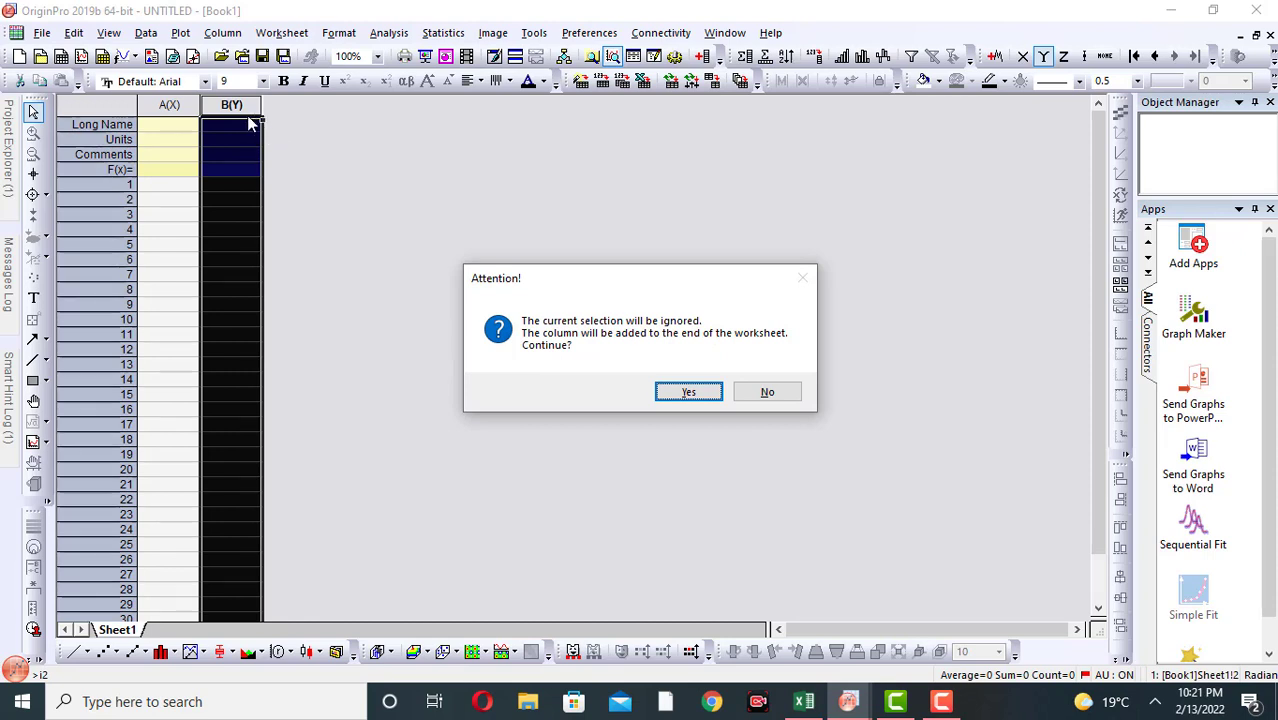
pyautogui.moveTo(270, 113)
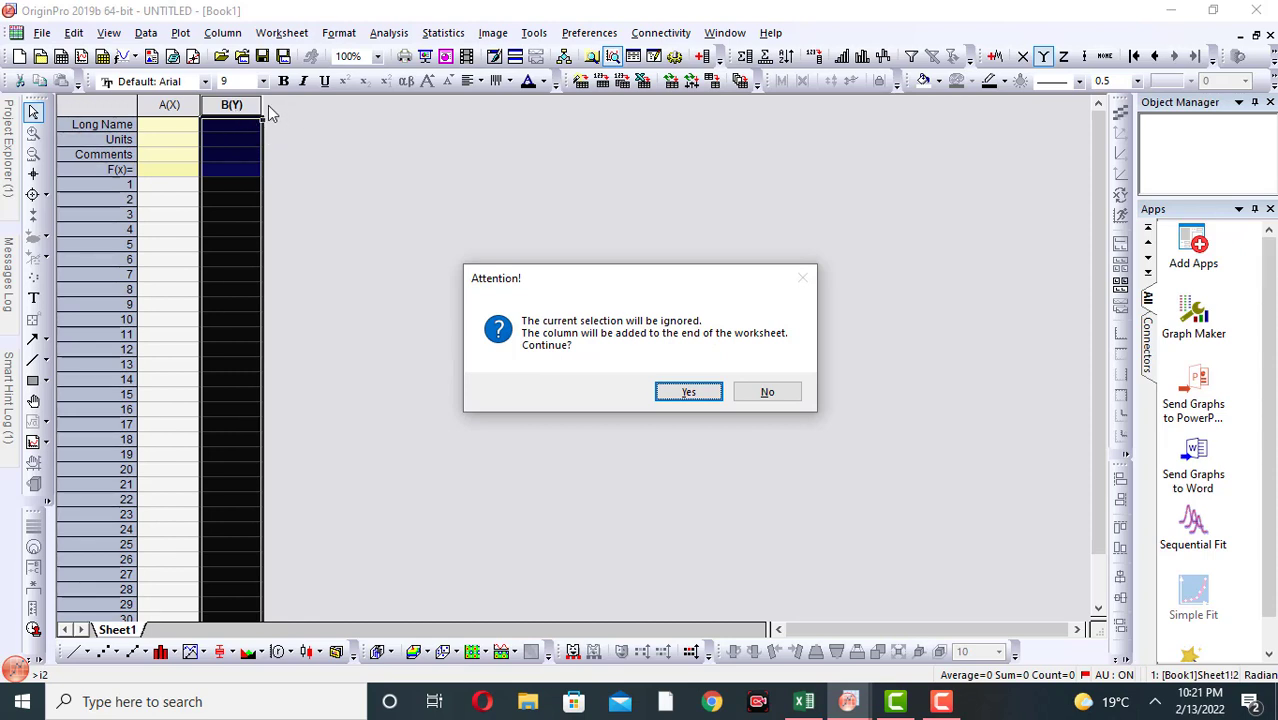
pyautogui.moveTo(282, 263)
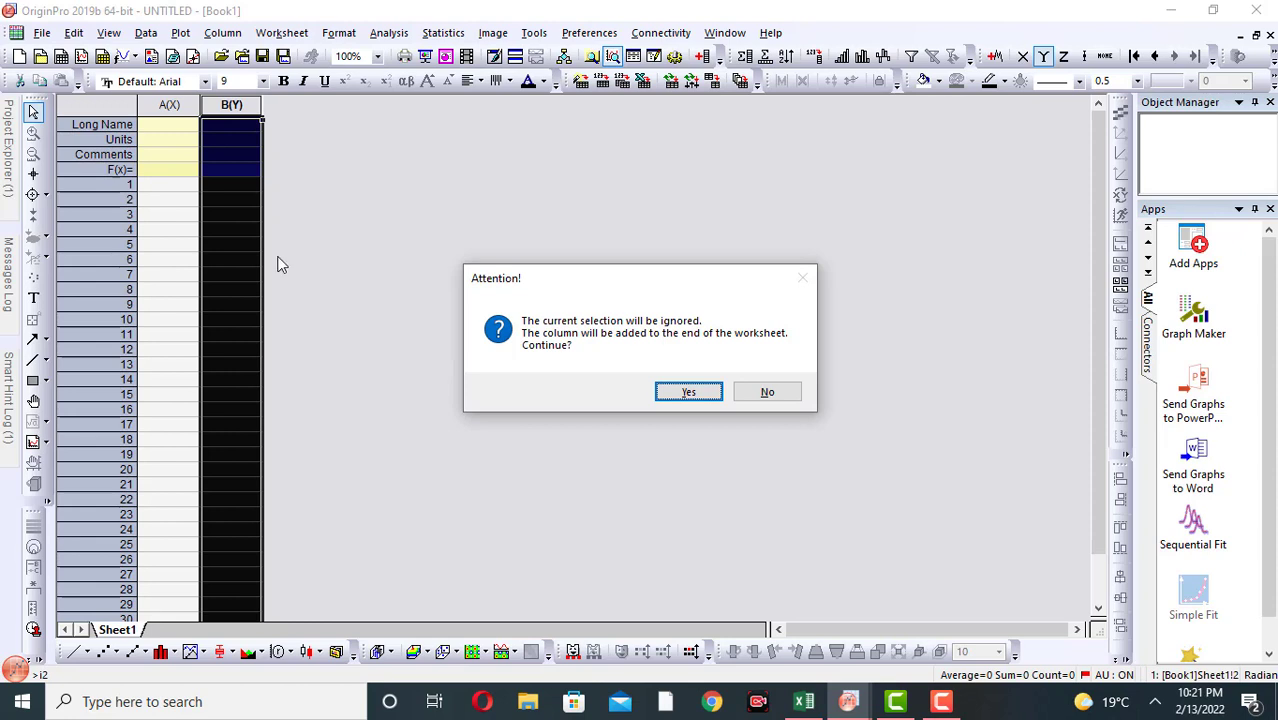
pyautogui.moveTo(300, 219)
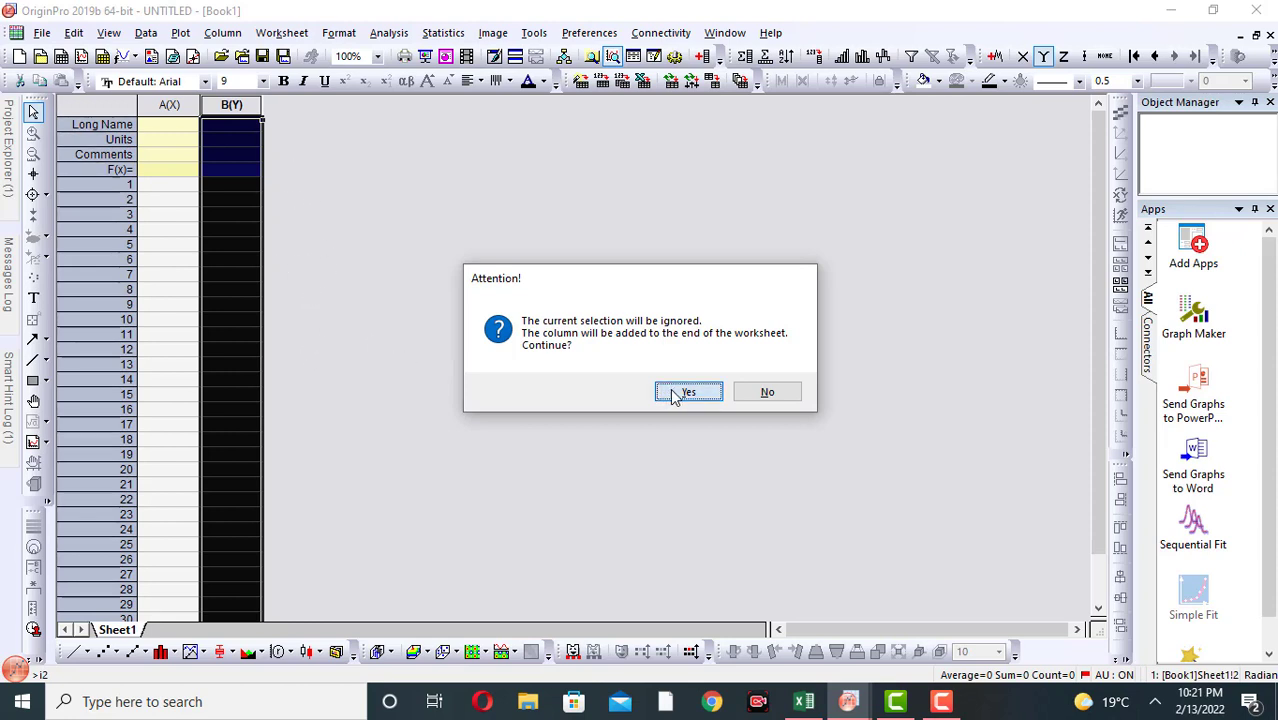
# Accept the Attention notice and add 1 column, creating C(Y)
pyautogui.click(688, 391)
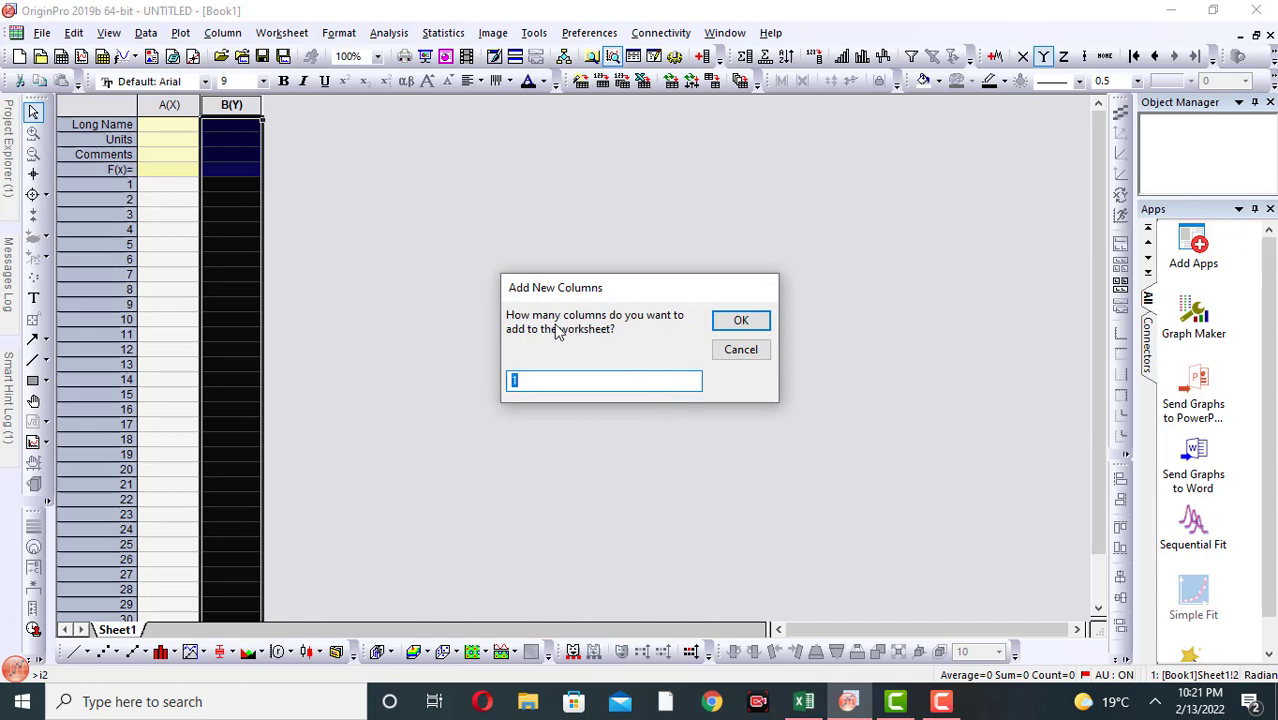
pyautogui.moveTo(598, 344)
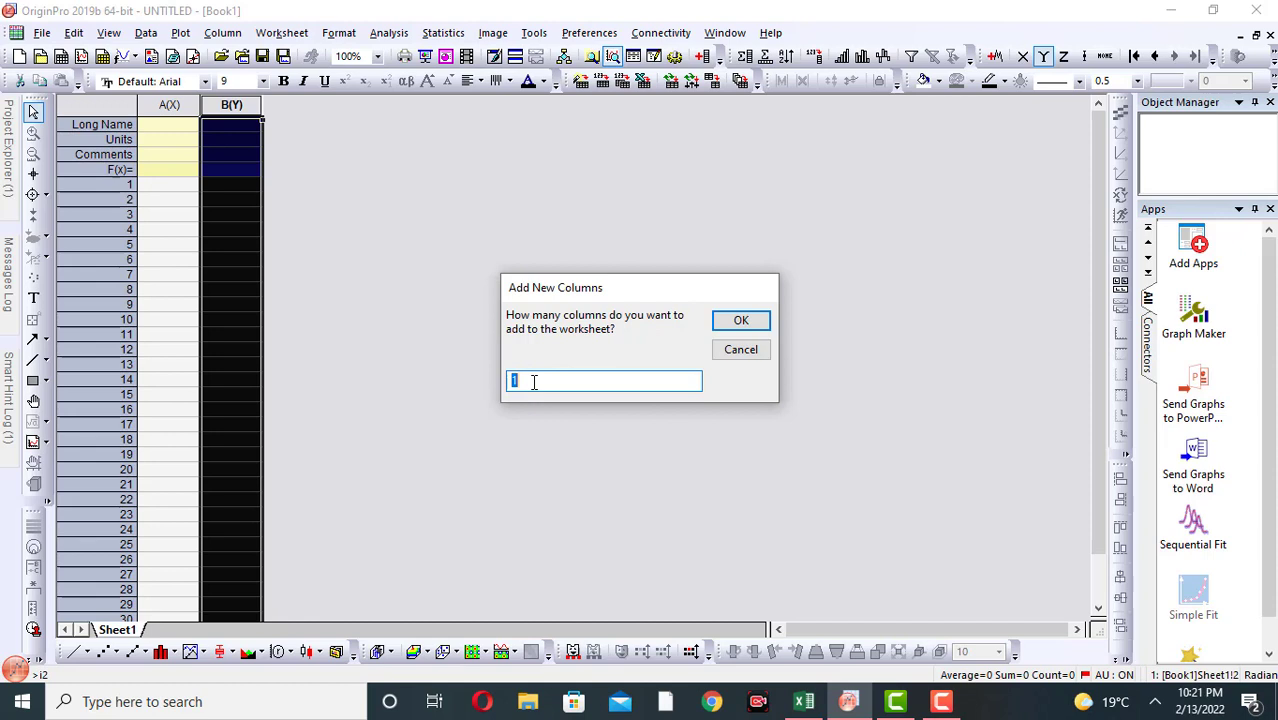
pyautogui.moveTo(520, 337)
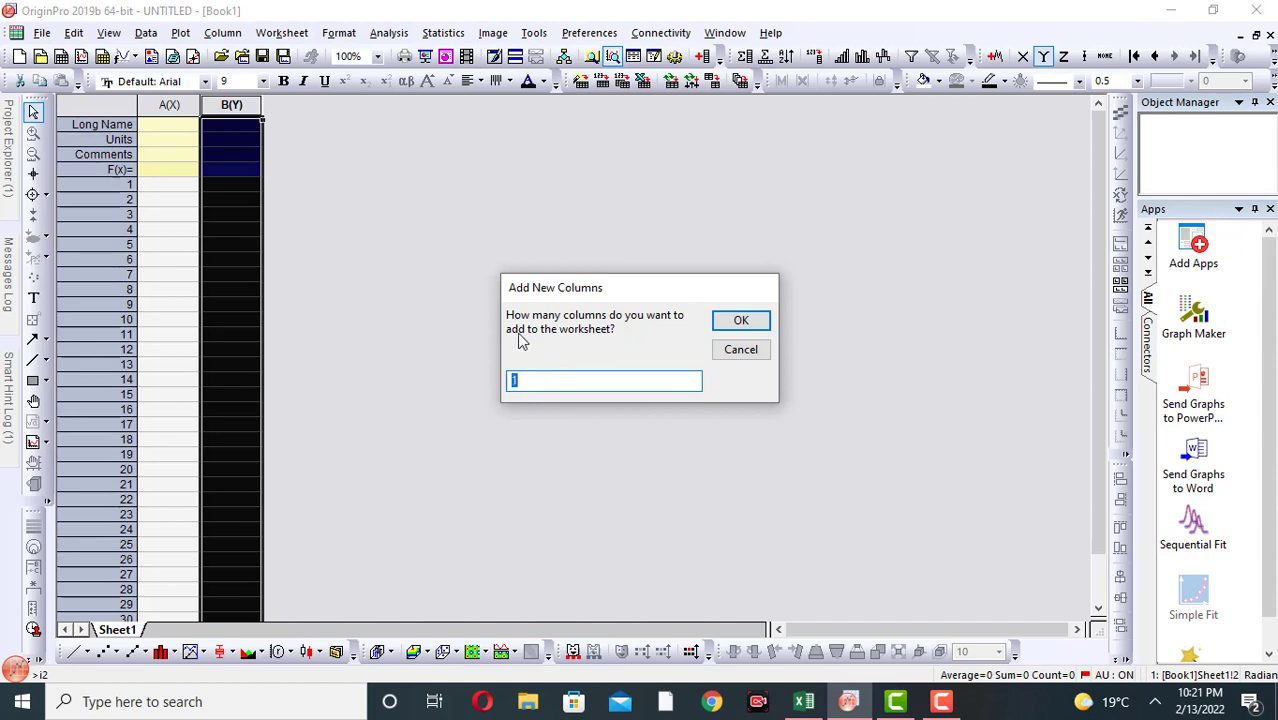
pyautogui.moveTo(532, 380)
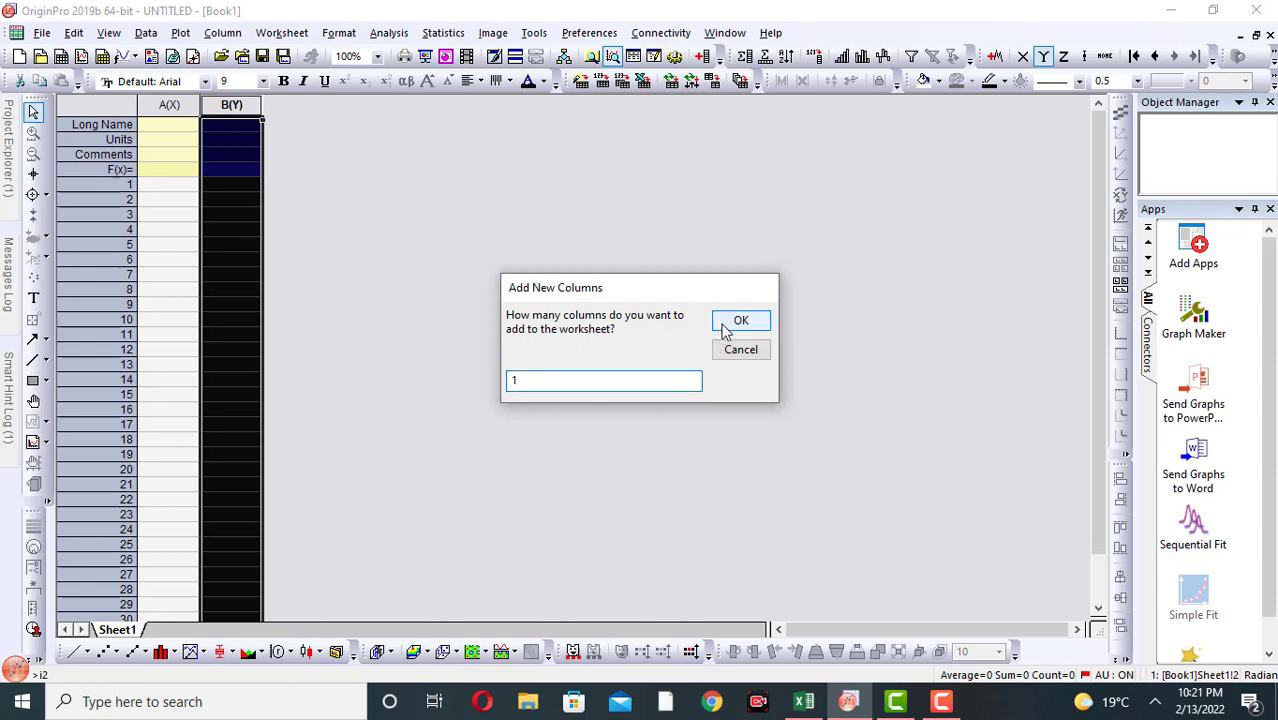
pyautogui.click(741, 320)
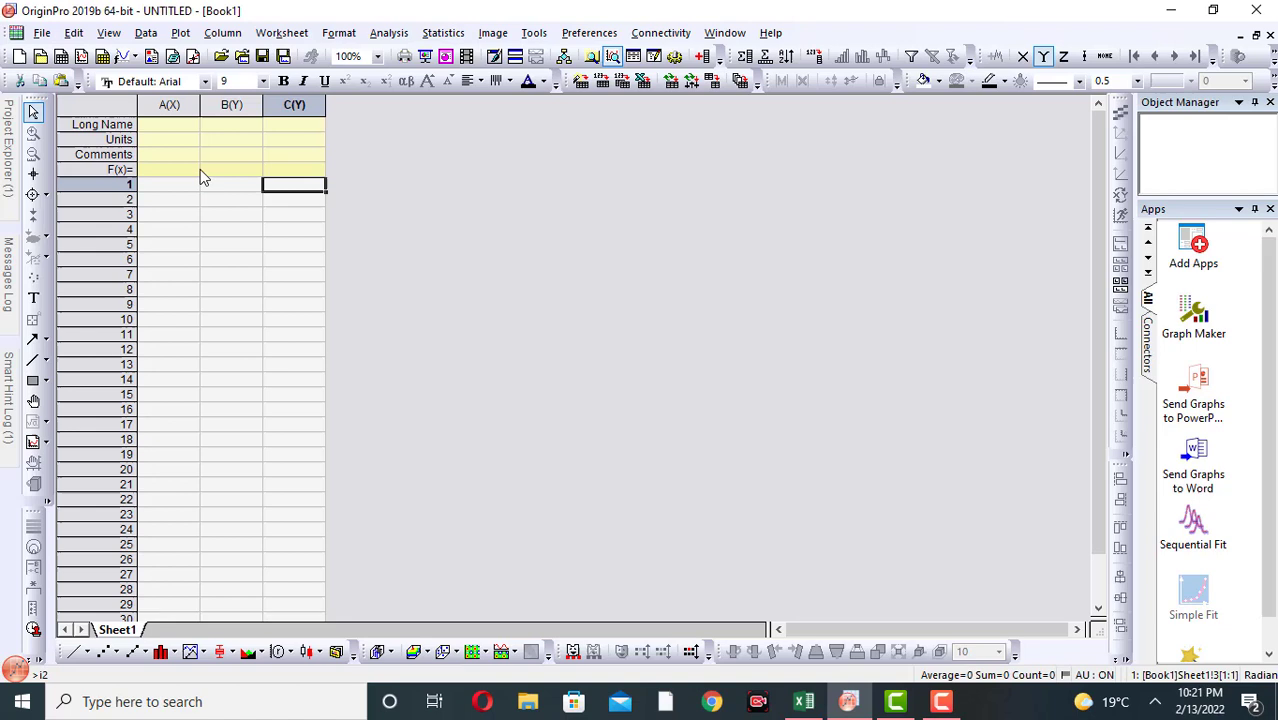
pyautogui.moveTo(282, 105)
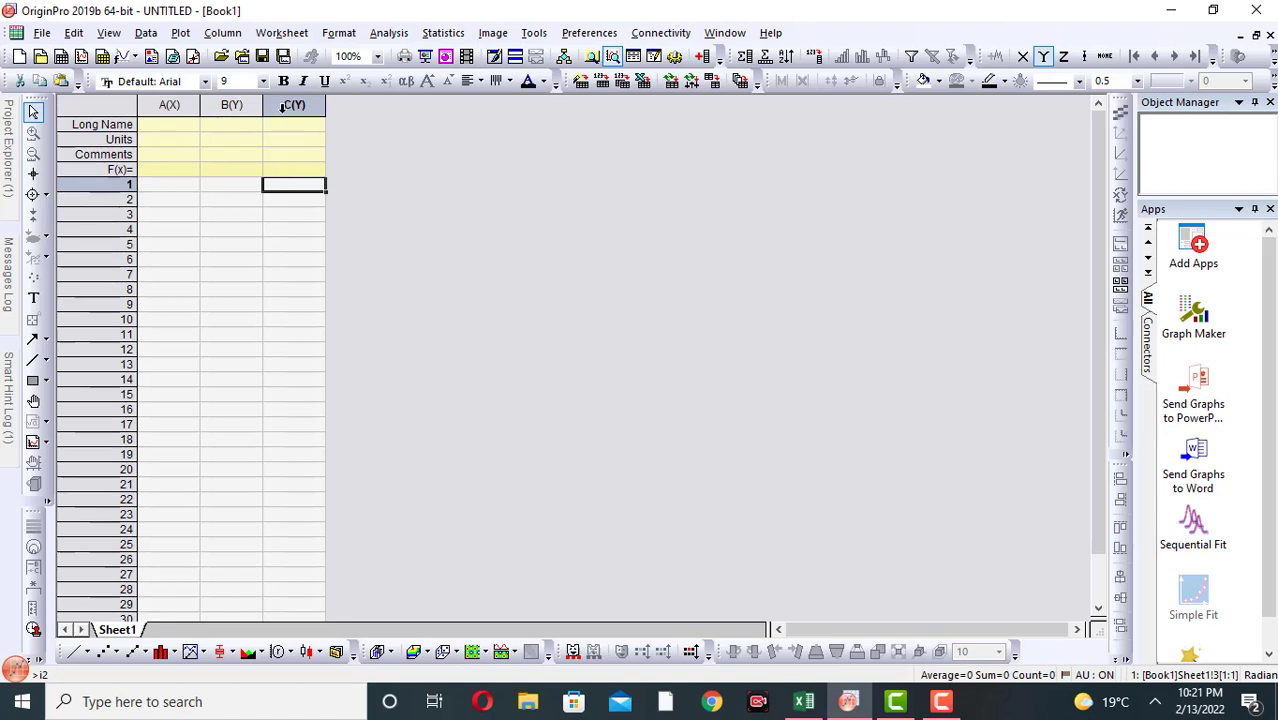
# Select column C(Y) and start Add New Columns, bringing up the Attention notice again
pyautogui.click(294, 105)
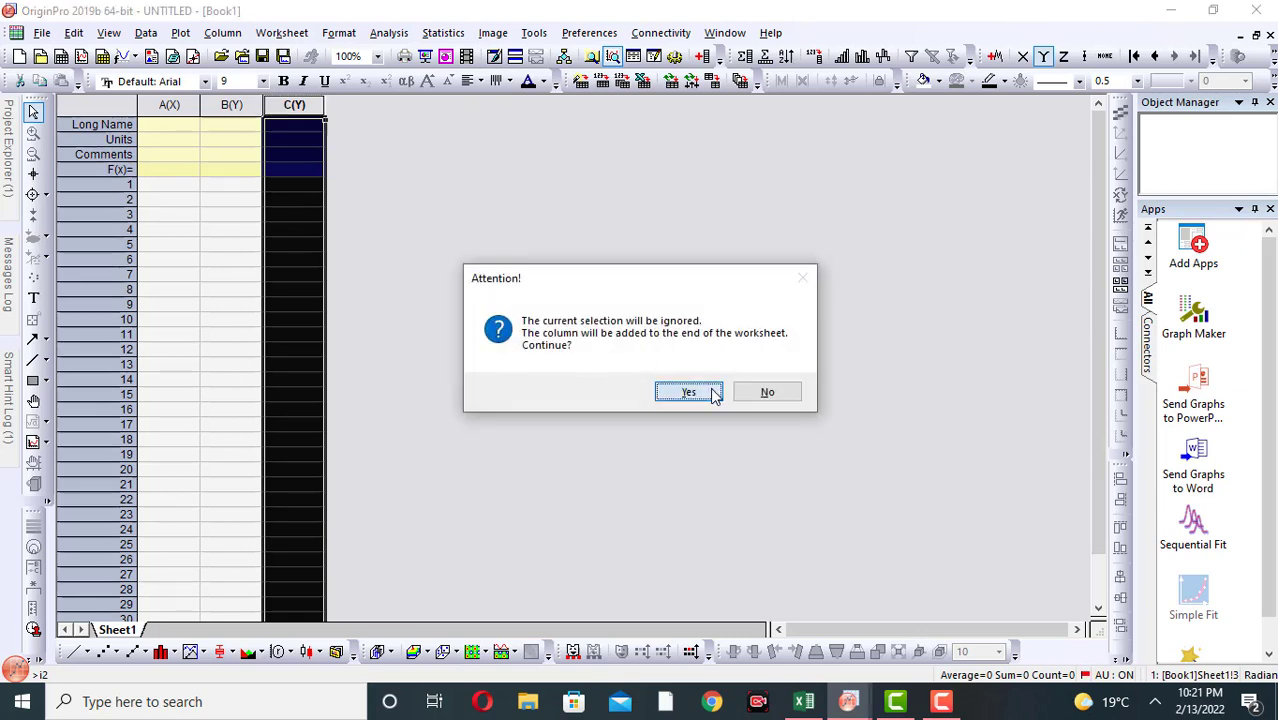
# Accept the notice and add 6 new columns, D(Y) through I(Y)
pyautogui.click(688, 391)
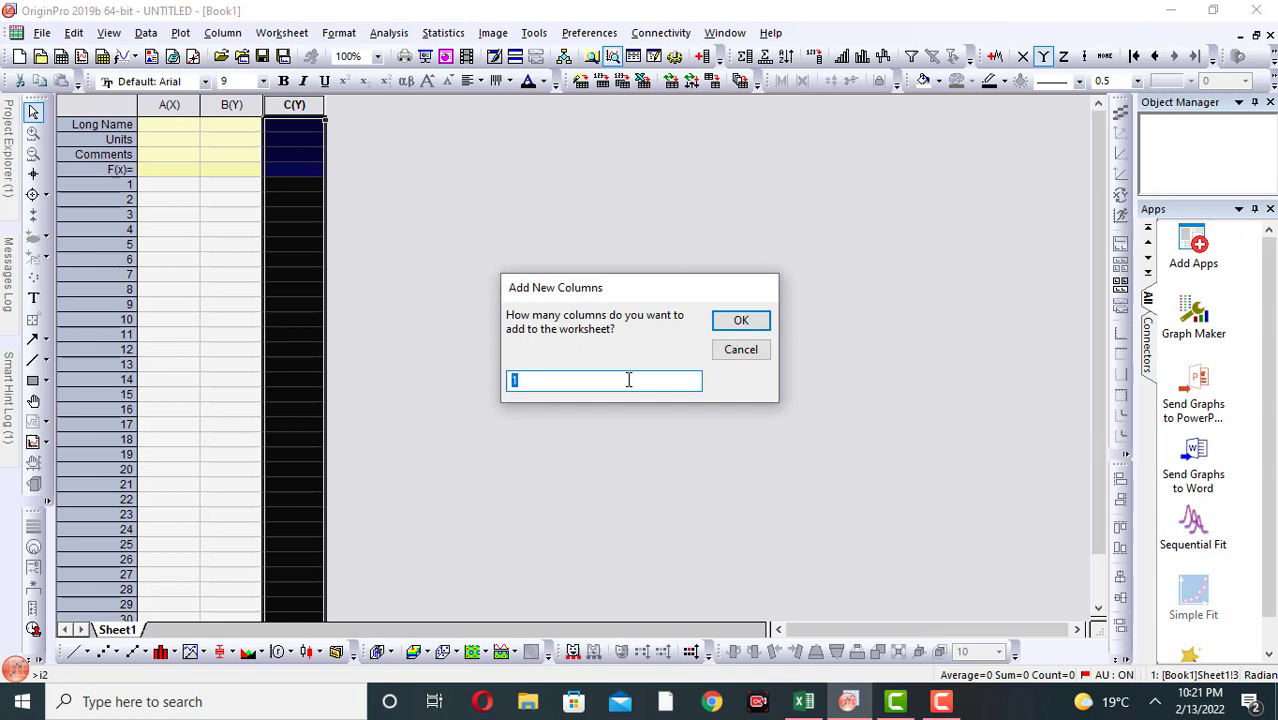
pyautogui.write('6')
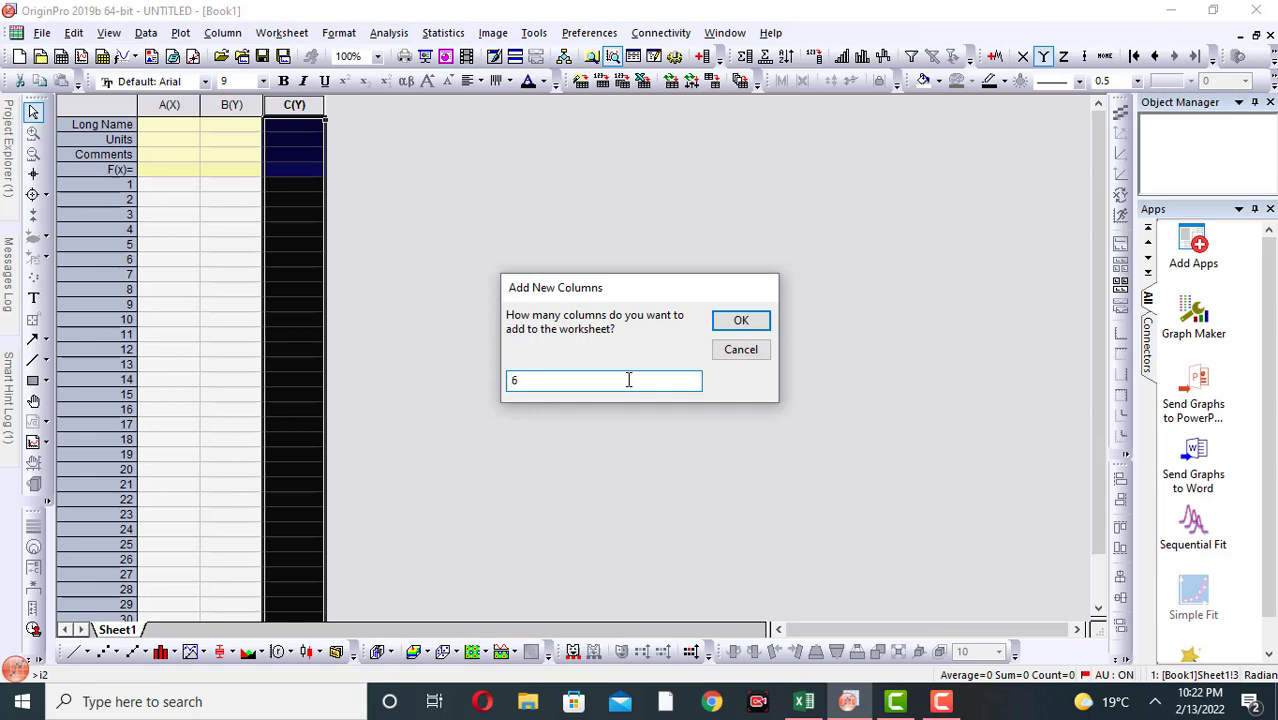
pyautogui.click(741, 320)
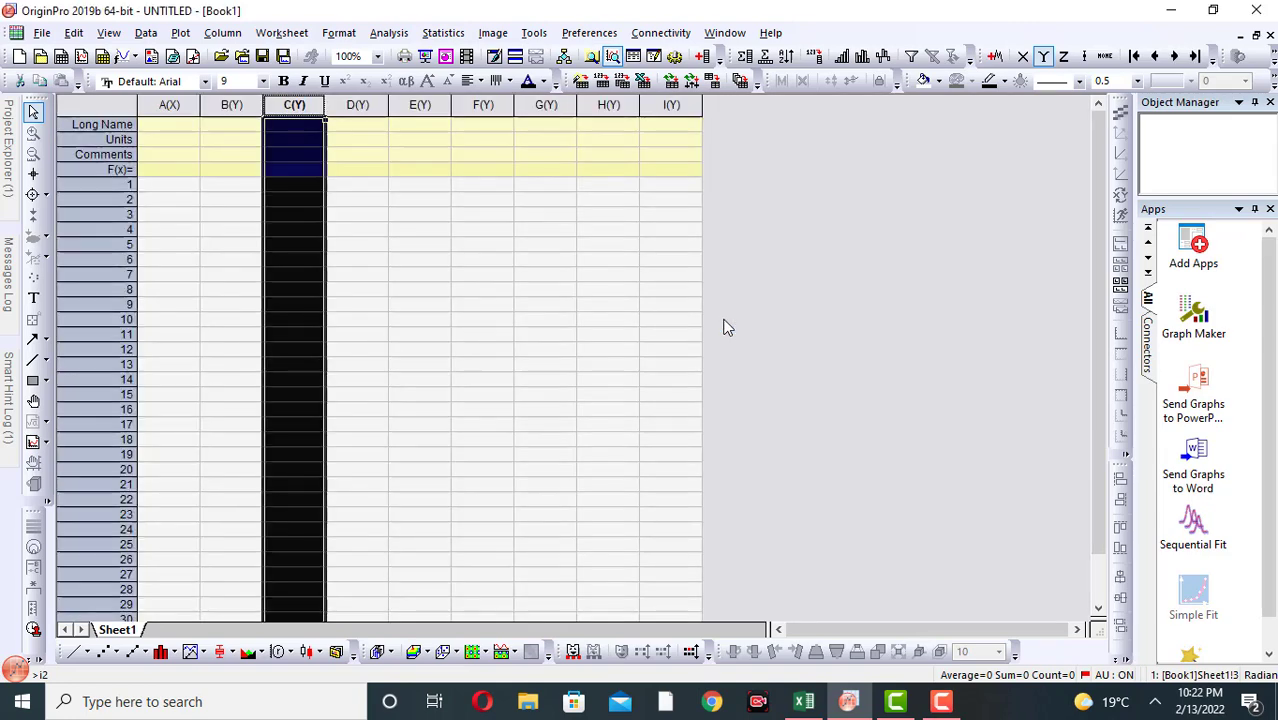
pyautogui.moveTo(399, 128)
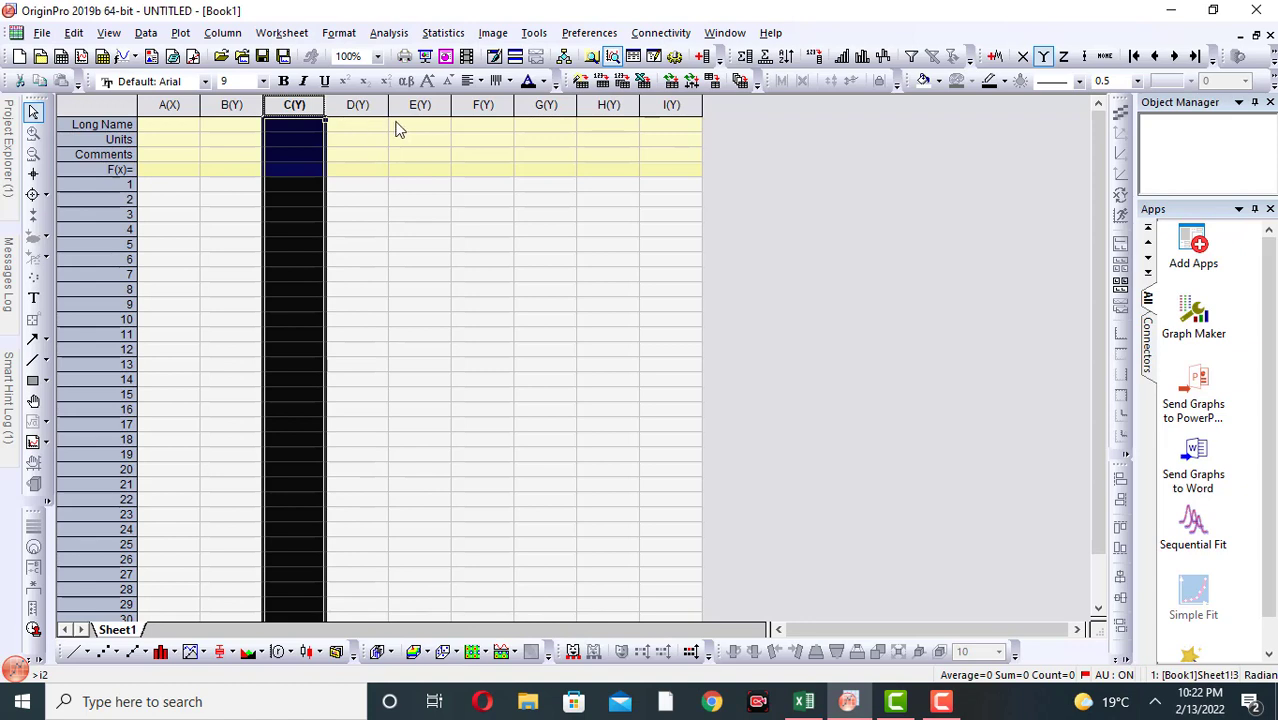
pyautogui.click(357, 124)
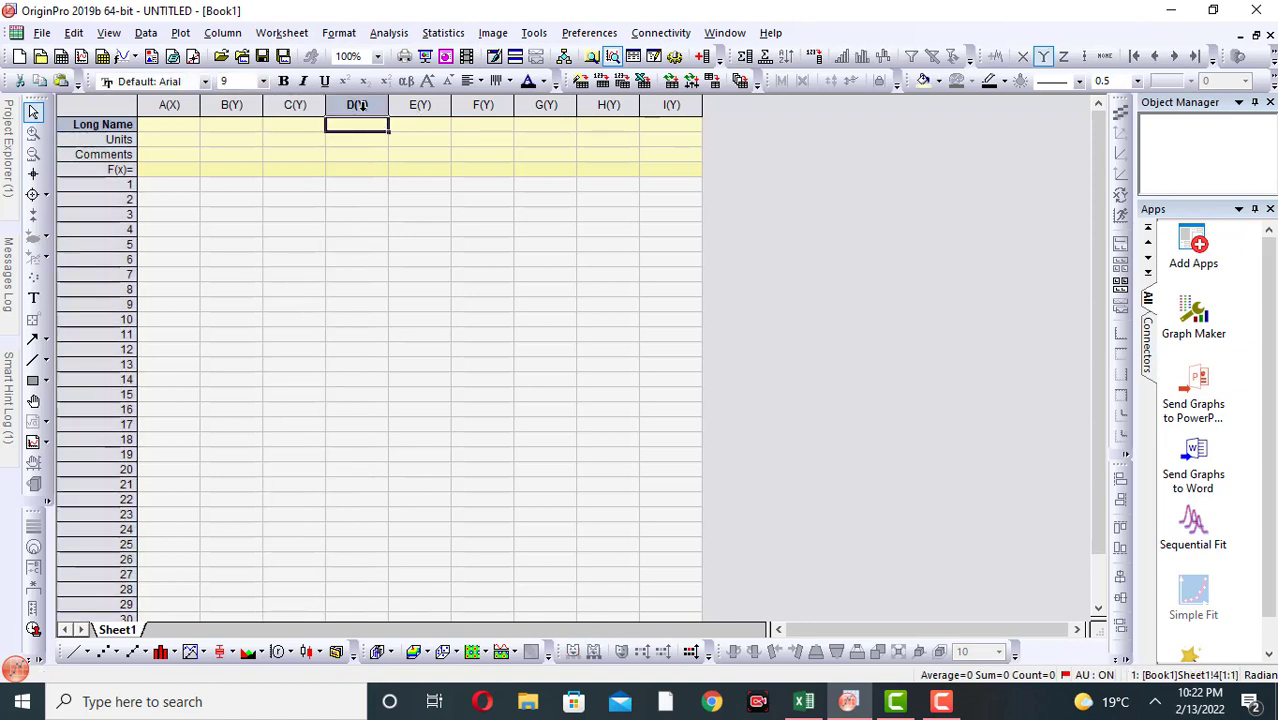
pyautogui.click(420, 104)
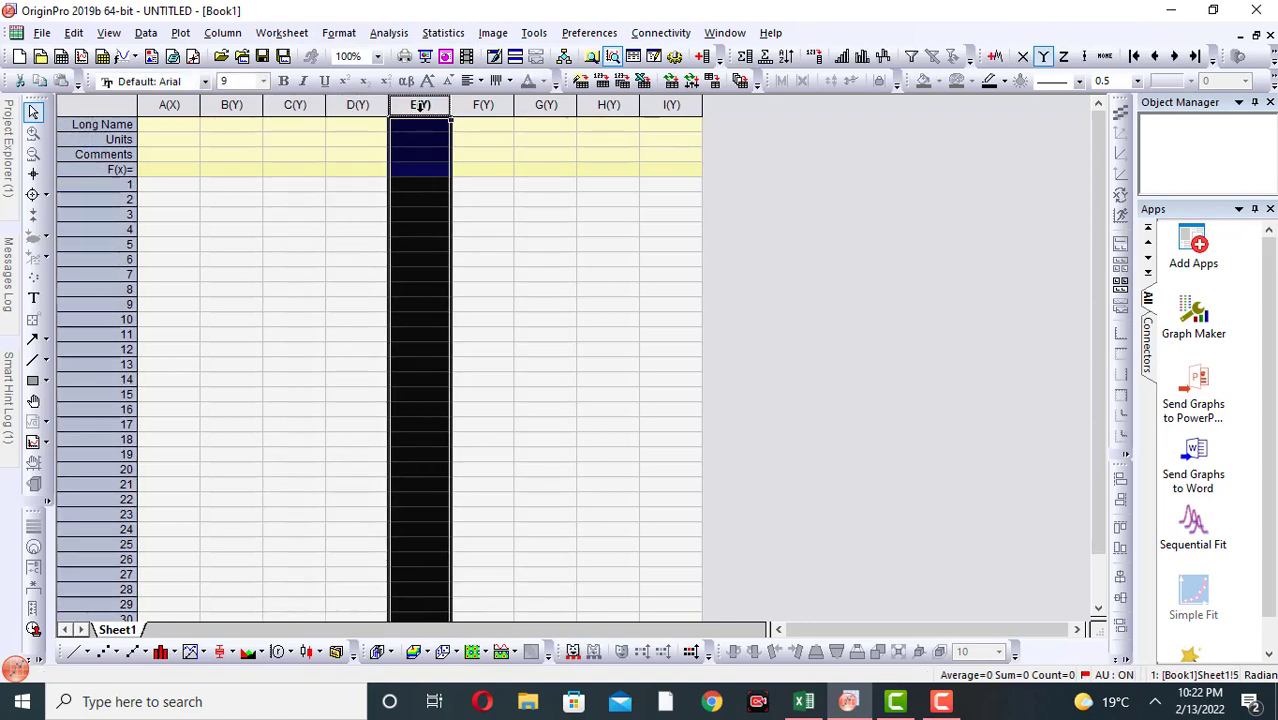
pyautogui.click(545, 104)
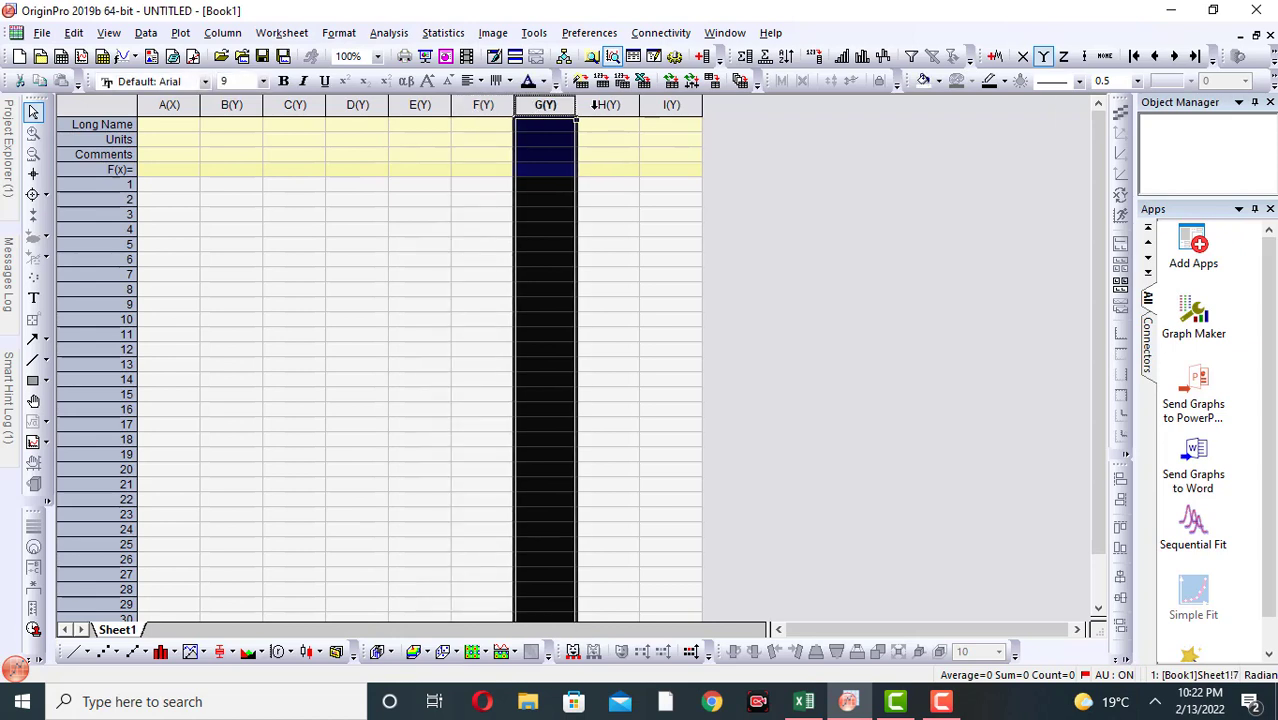
pyautogui.click(671, 104)
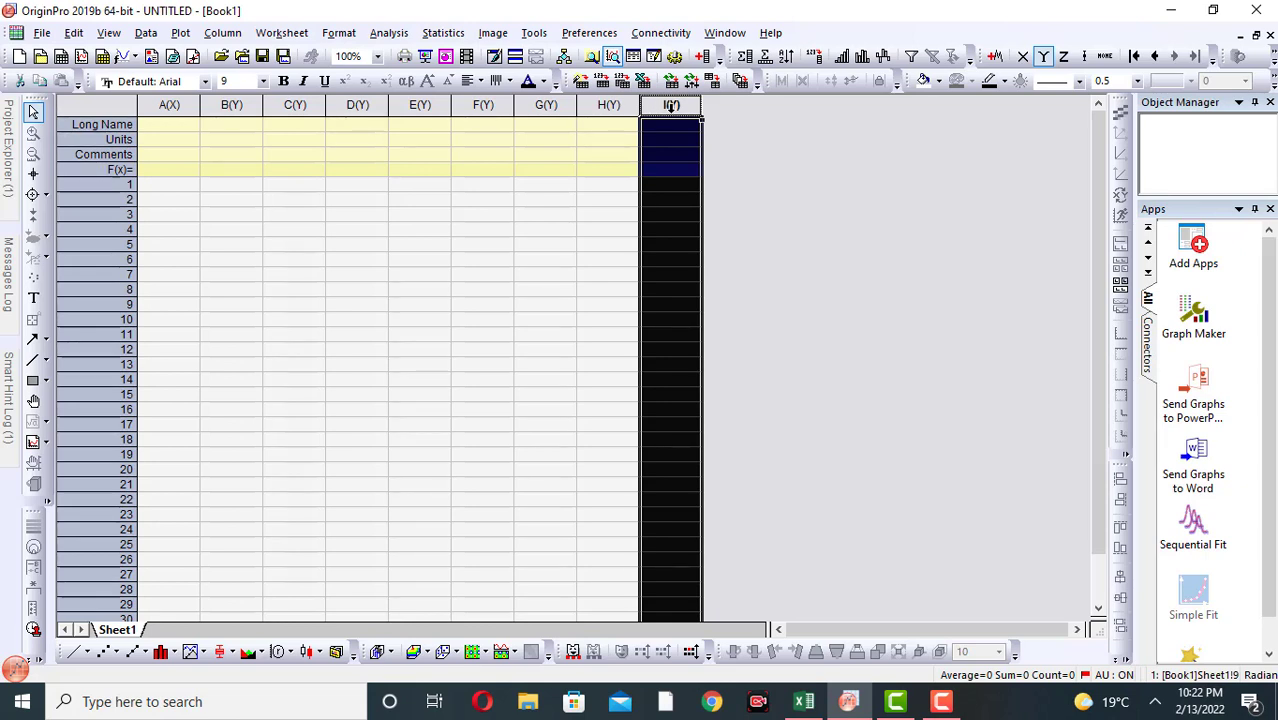
# Delete column I(Y), then column H(Y), leaving columns A(X) through G(Y)
pyautogui.click(608, 124)
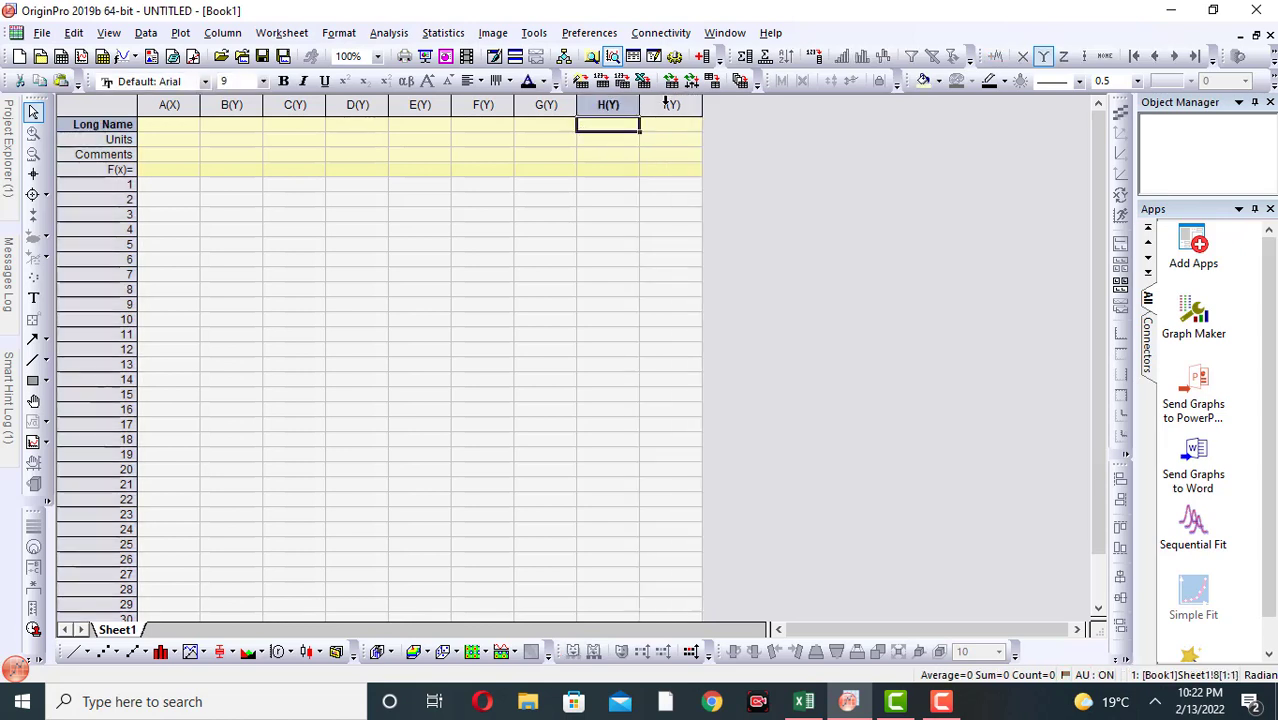
pyautogui.click(671, 104)
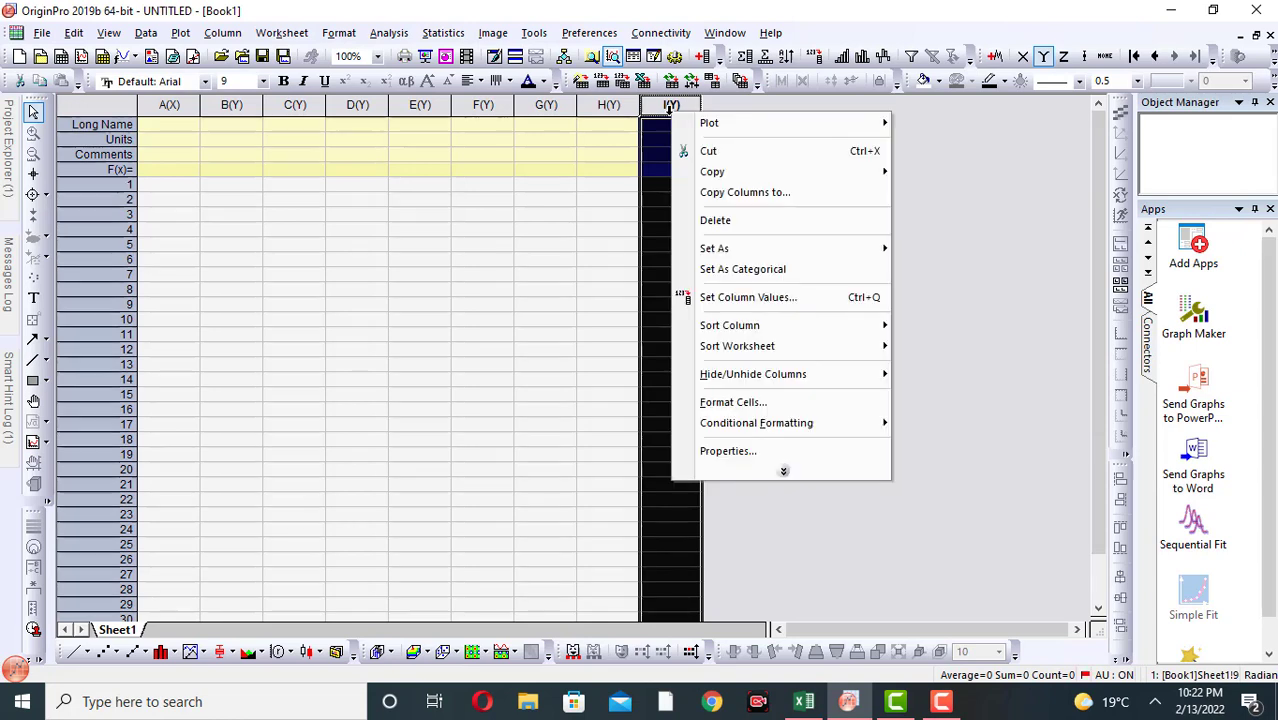
pyautogui.moveTo(715, 220)
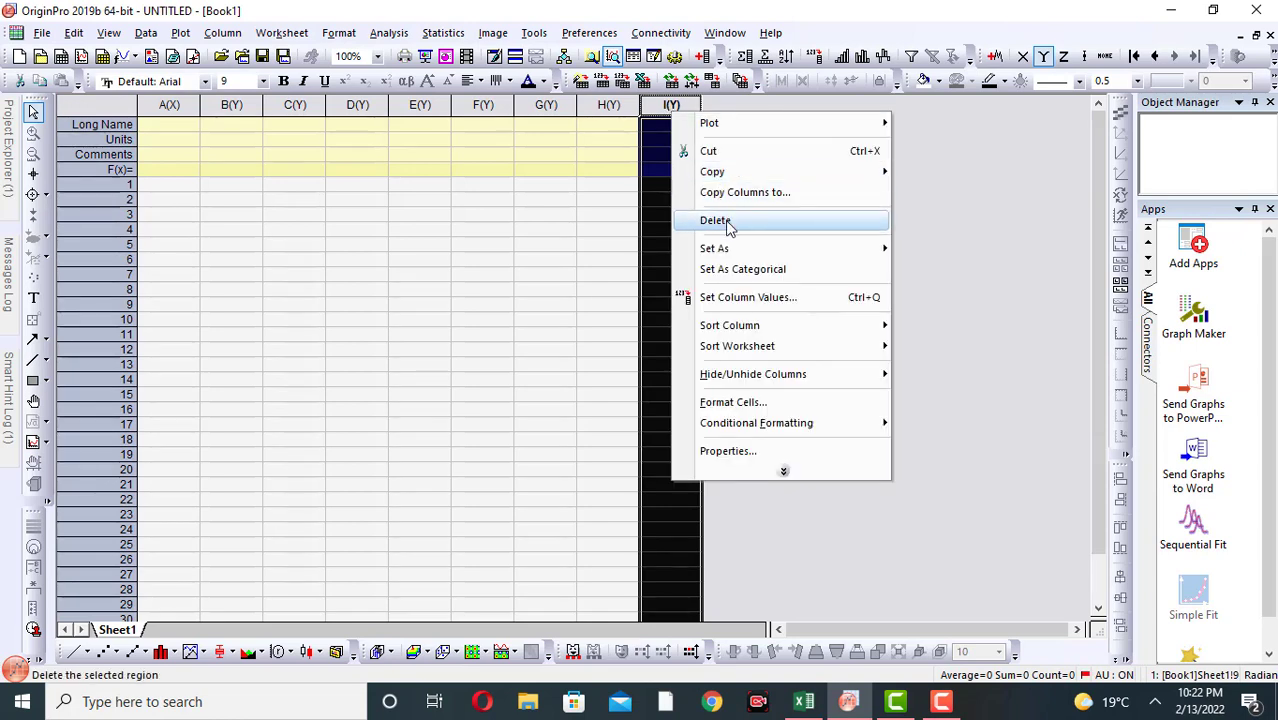
pyautogui.click(715, 220)
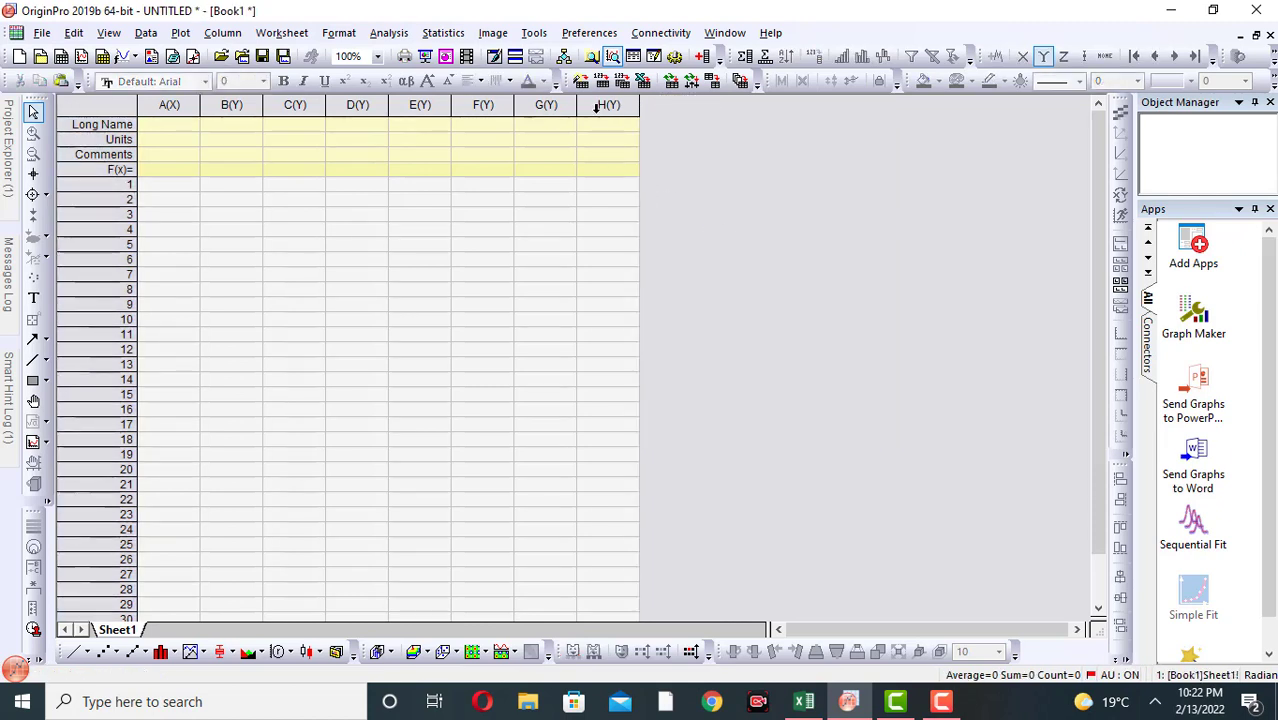
pyautogui.click(607, 104)
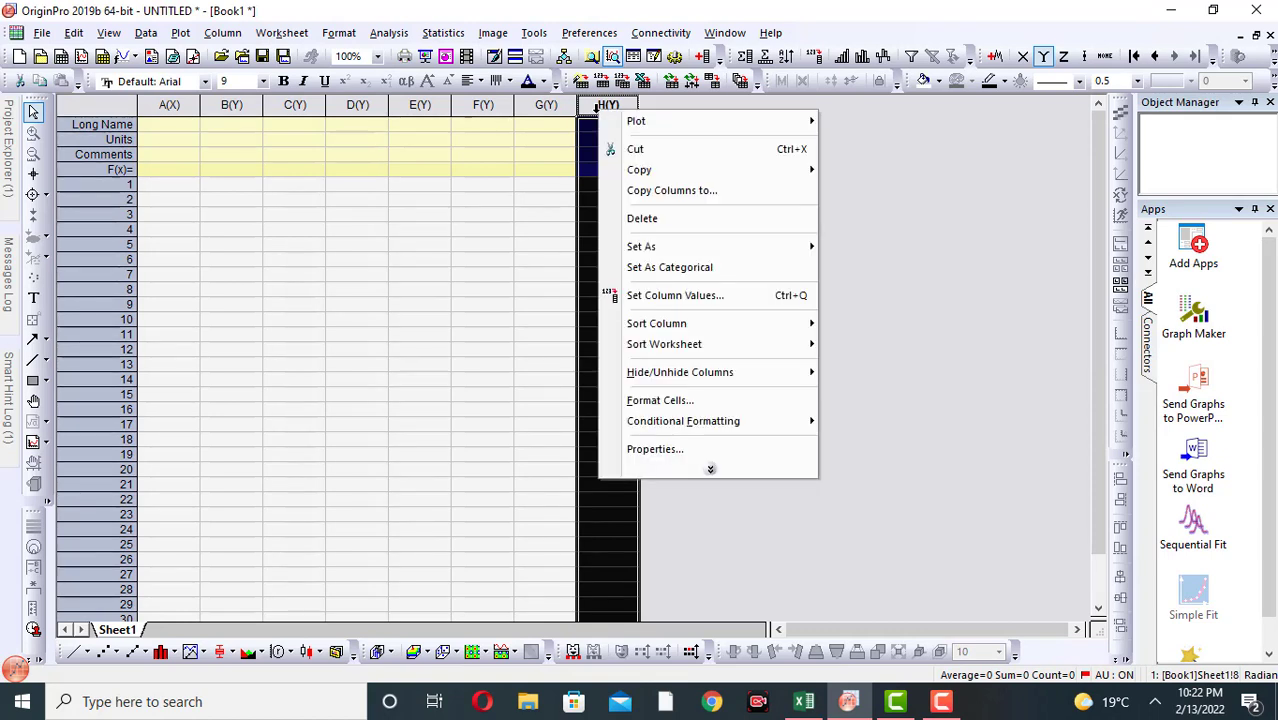
pyautogui.click(642, 218)
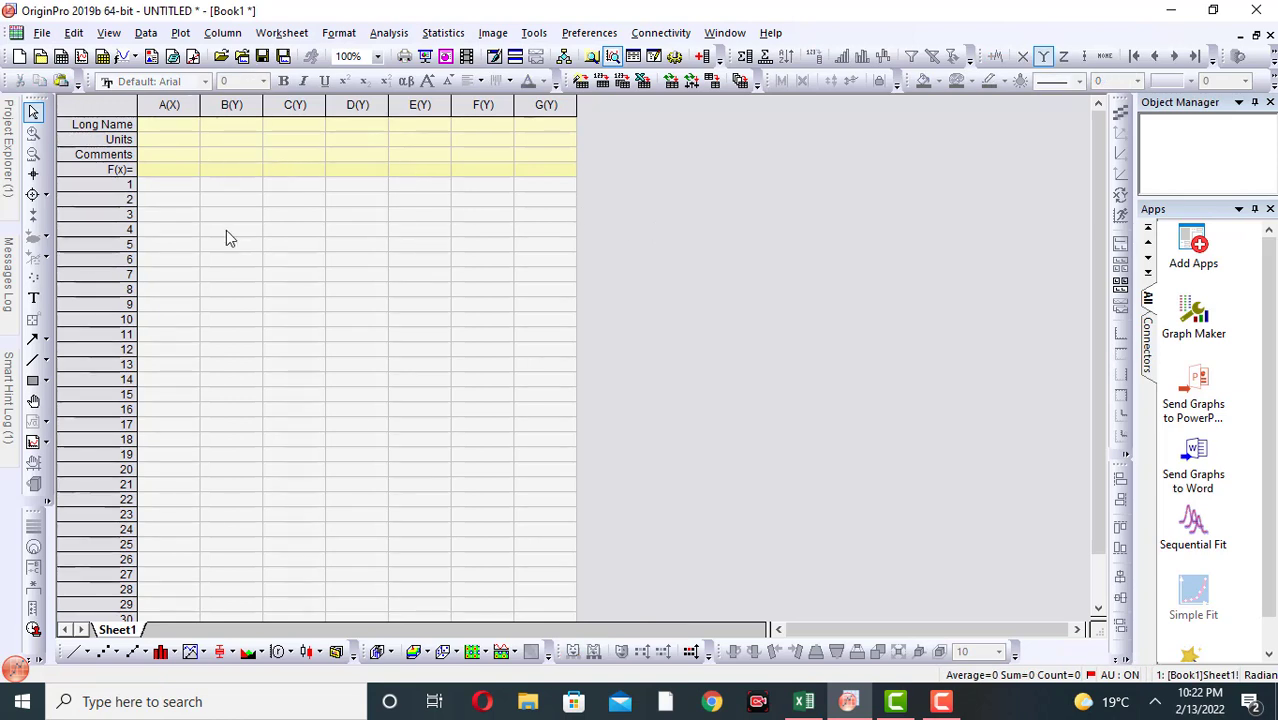
# Select cells C1 through G29 and delete that cell block
pyautogui.click(231, 199)
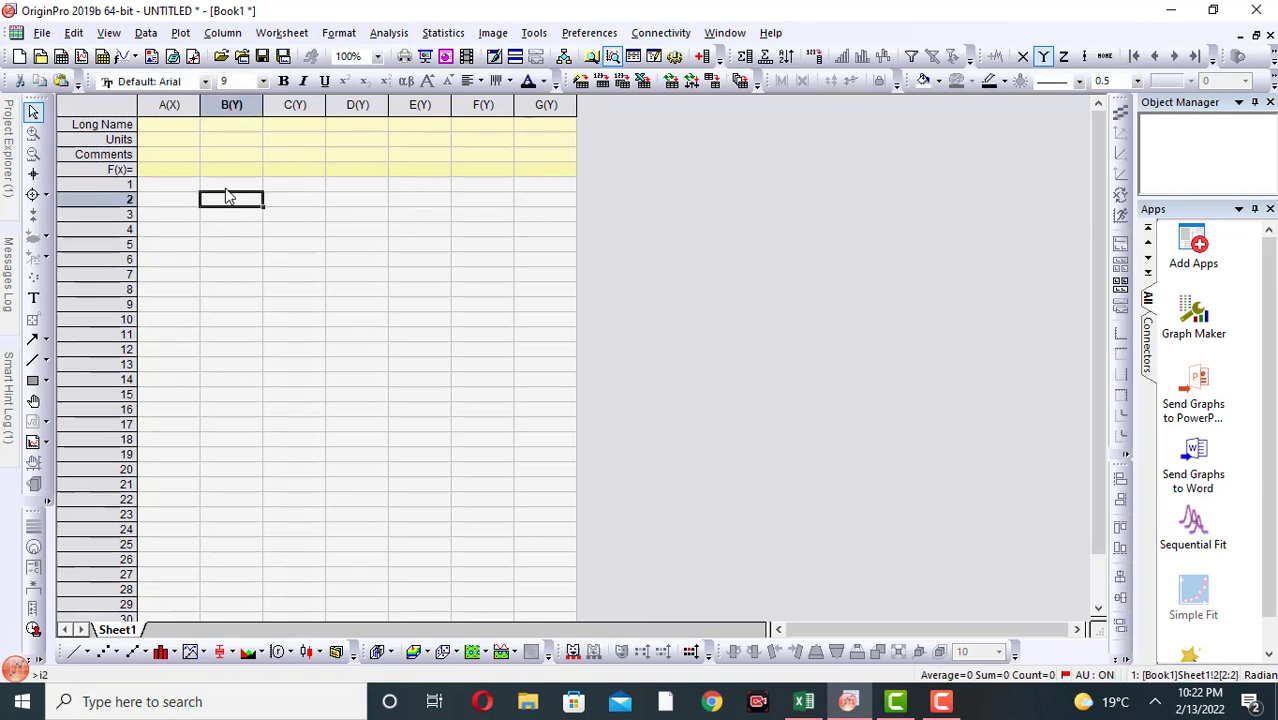
pyautogui.click(294, 184)
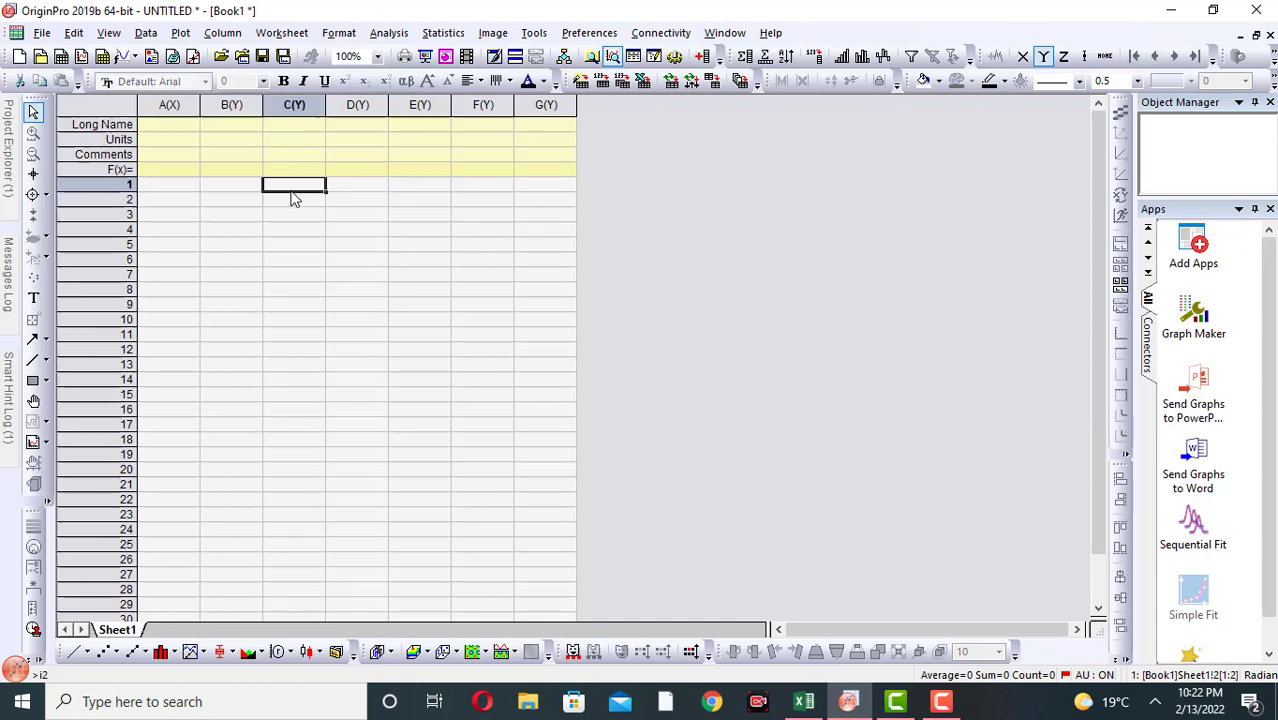
pyautogui.moveTo(294, 184); pyautogui.dragTo(555, 610)
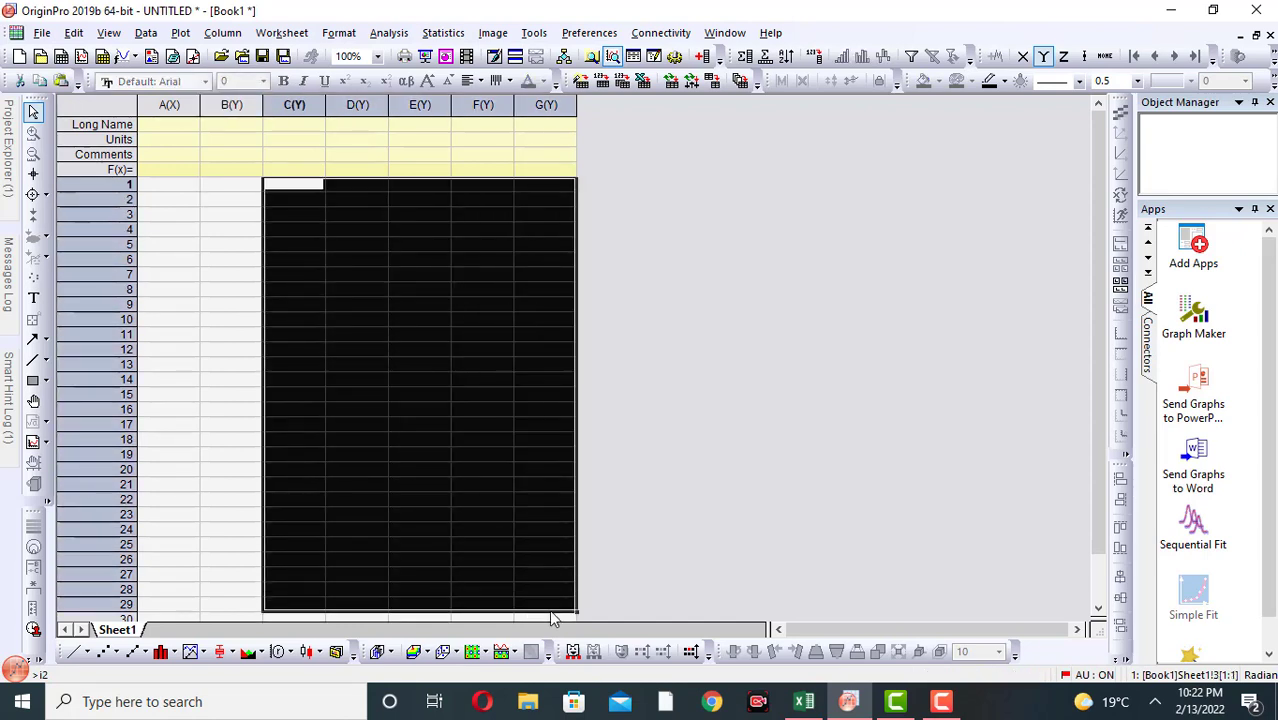
pyautogui.rightClick(420, 395)
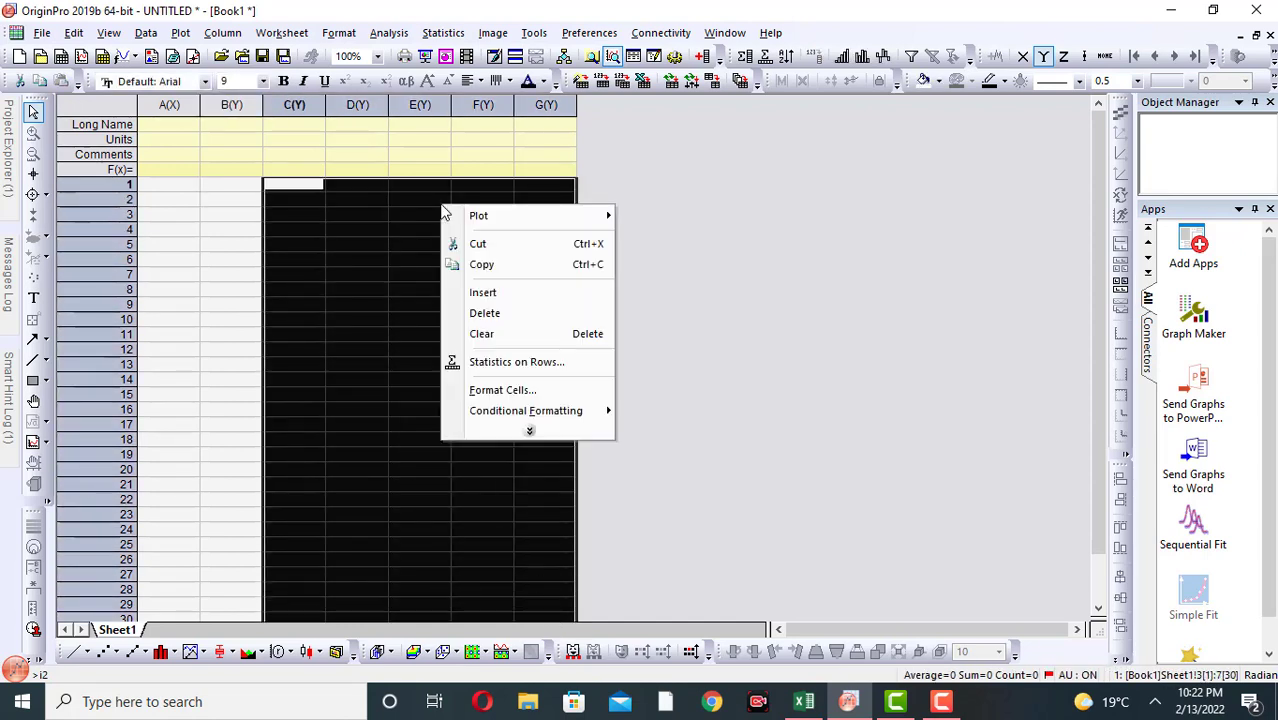
pyautogui.moveTo(484, 313)
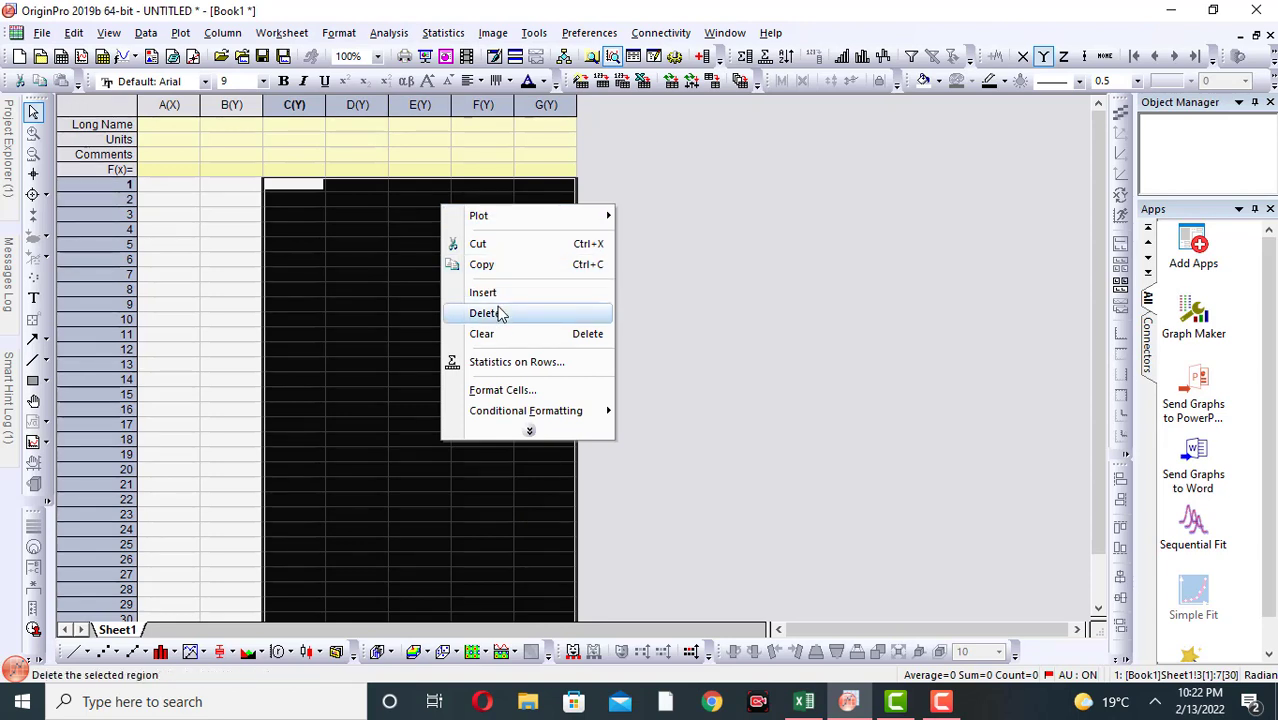
pyautogui.click(483, 313)
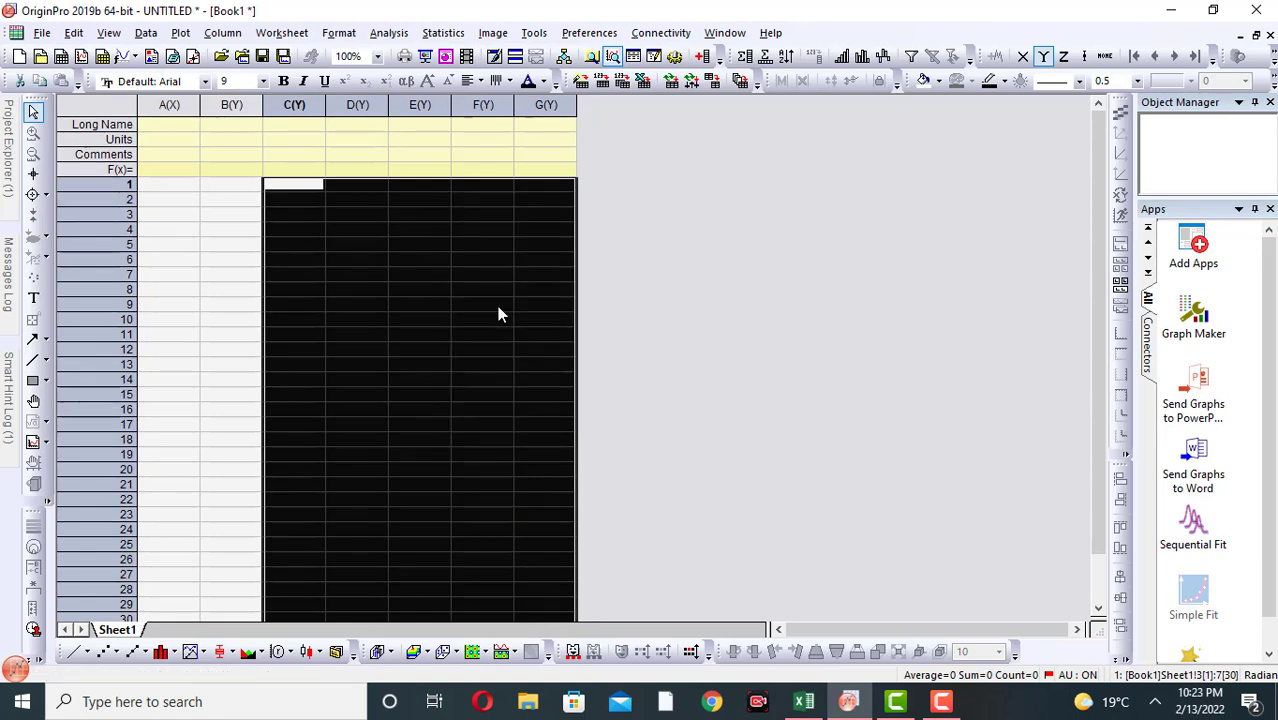
# Select column headers C through G and delete those columns
pyautogui.click(294, 104)
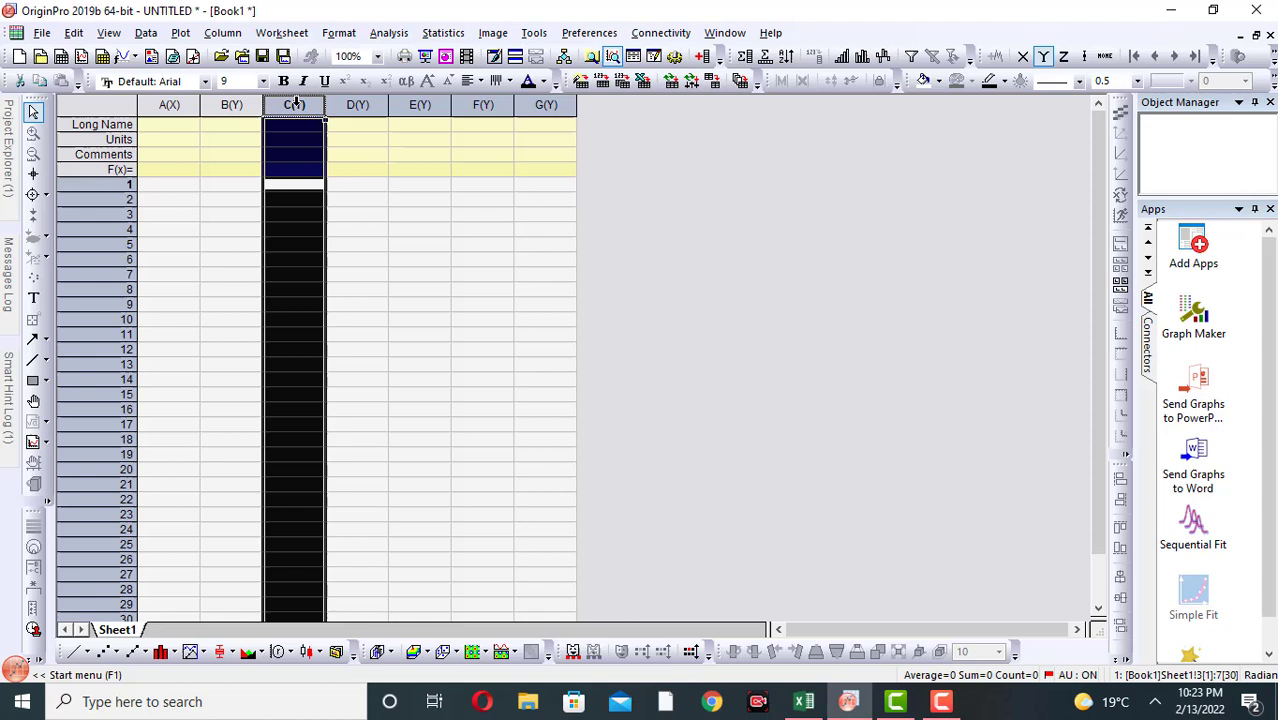
pyautogui.moveTo(294, 104); pyautogui.dragTo(419, 104)
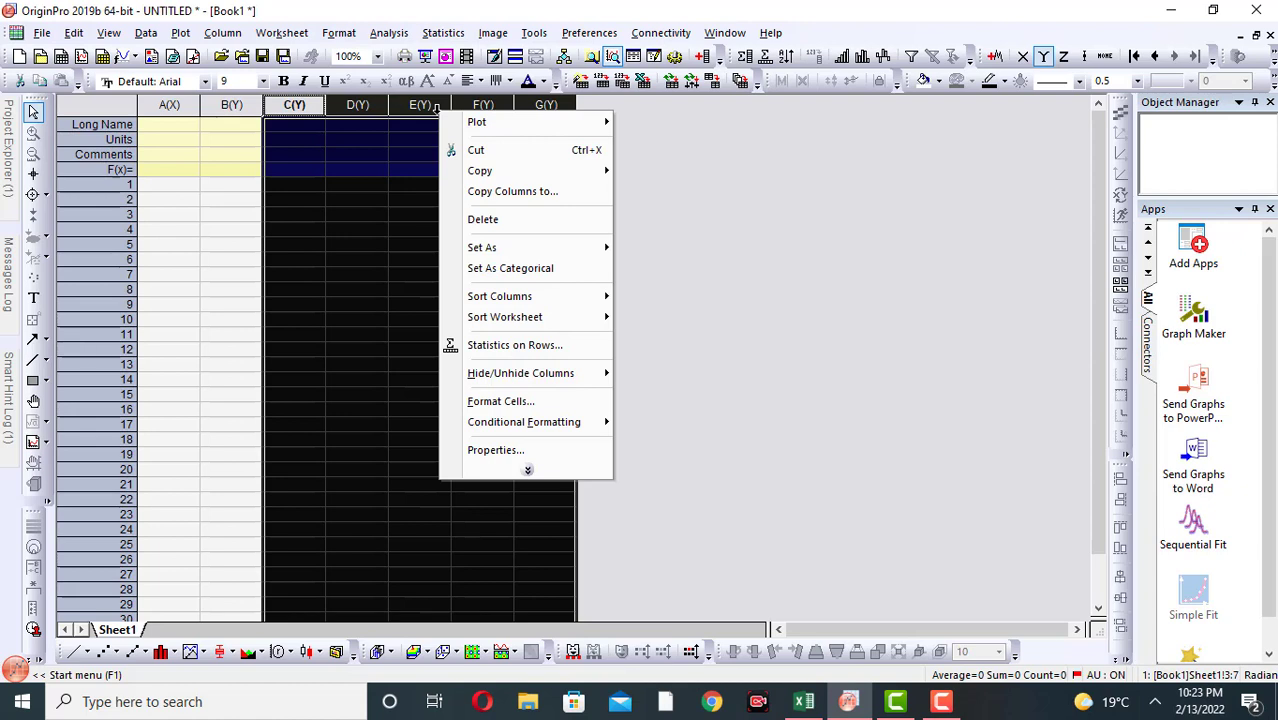
pyautogui.moveTo(483, 219)
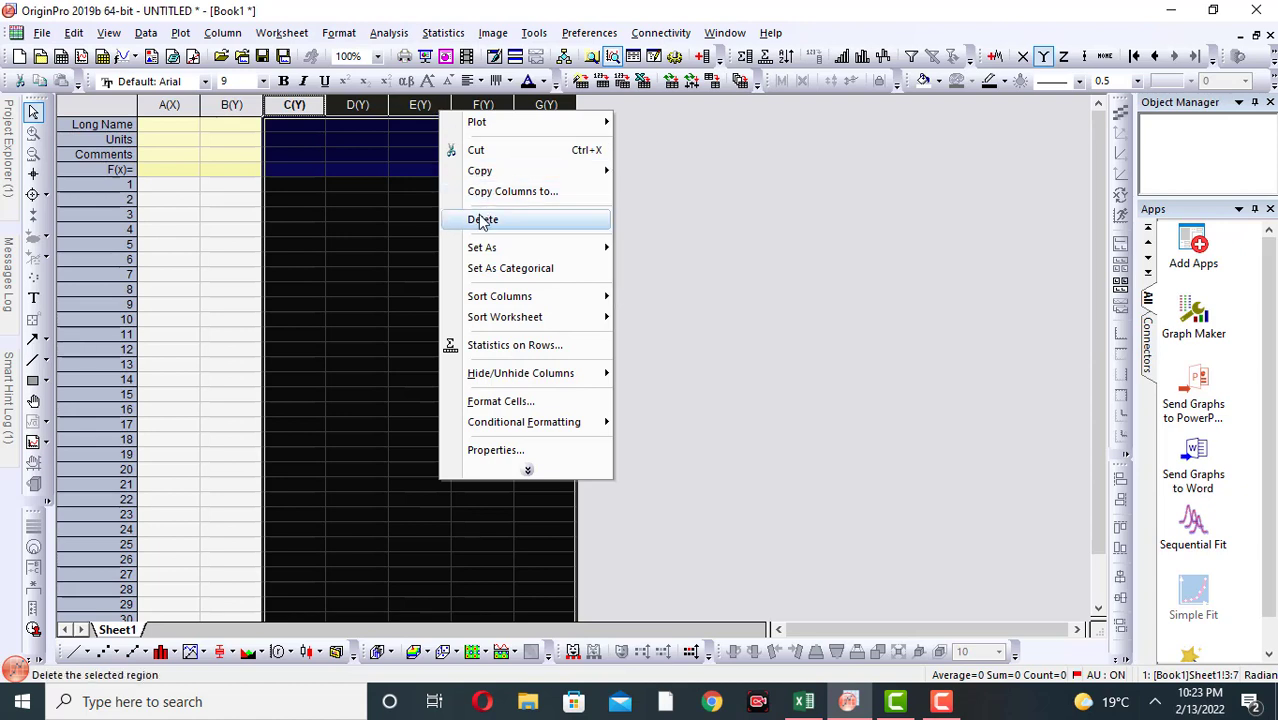
pyautogui.click(483, 219)
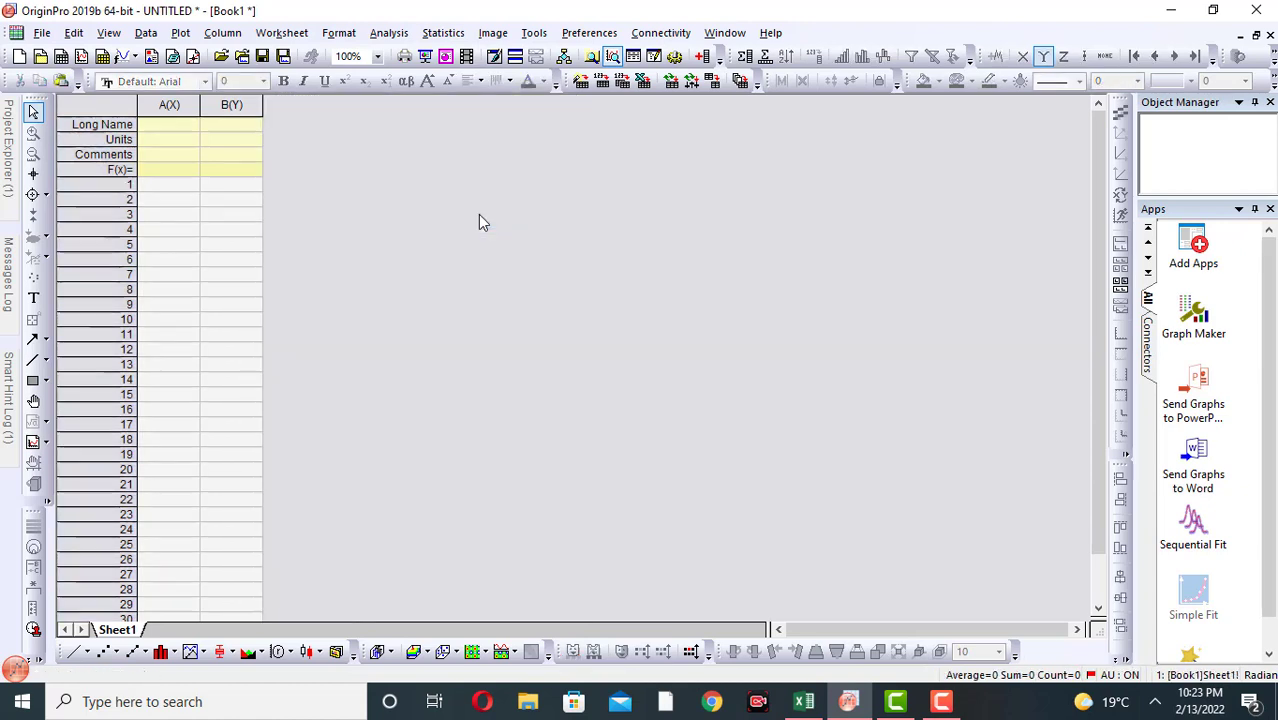
pyautogui.moveTo(232, 192)
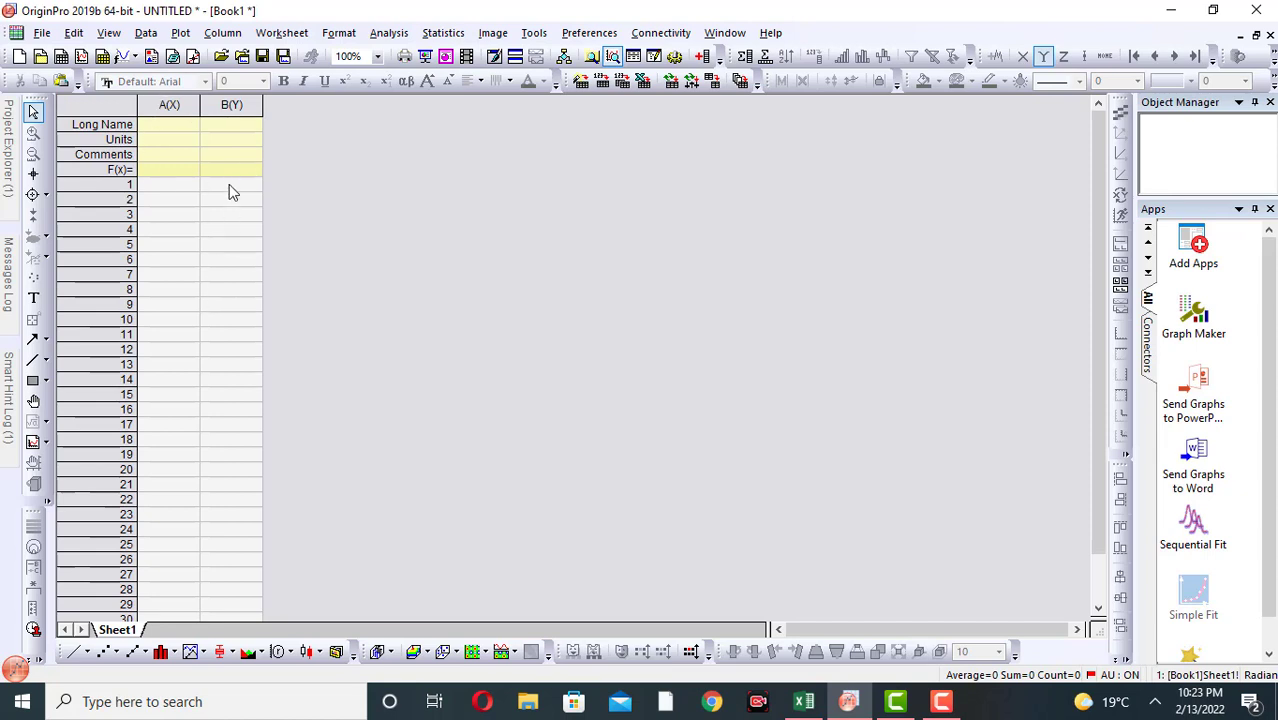
pyautogui.moveTo(196, 299)
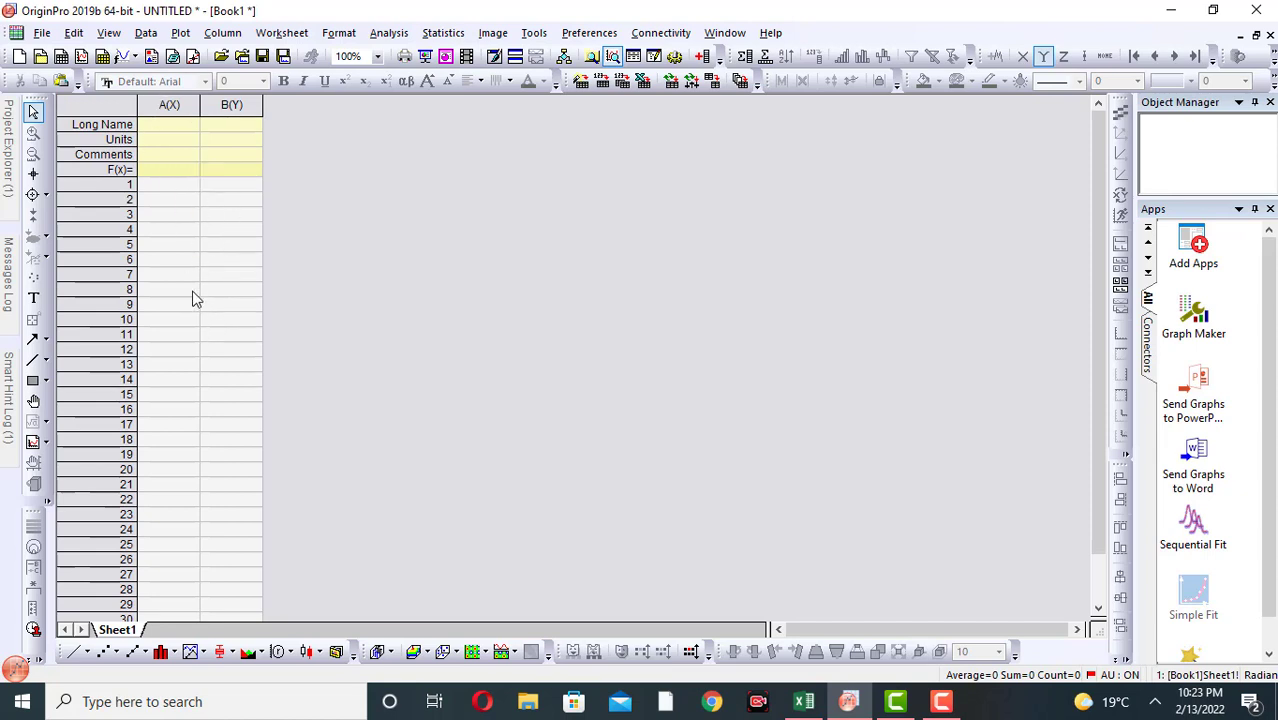
pyautogui.moveTo(218, 303)
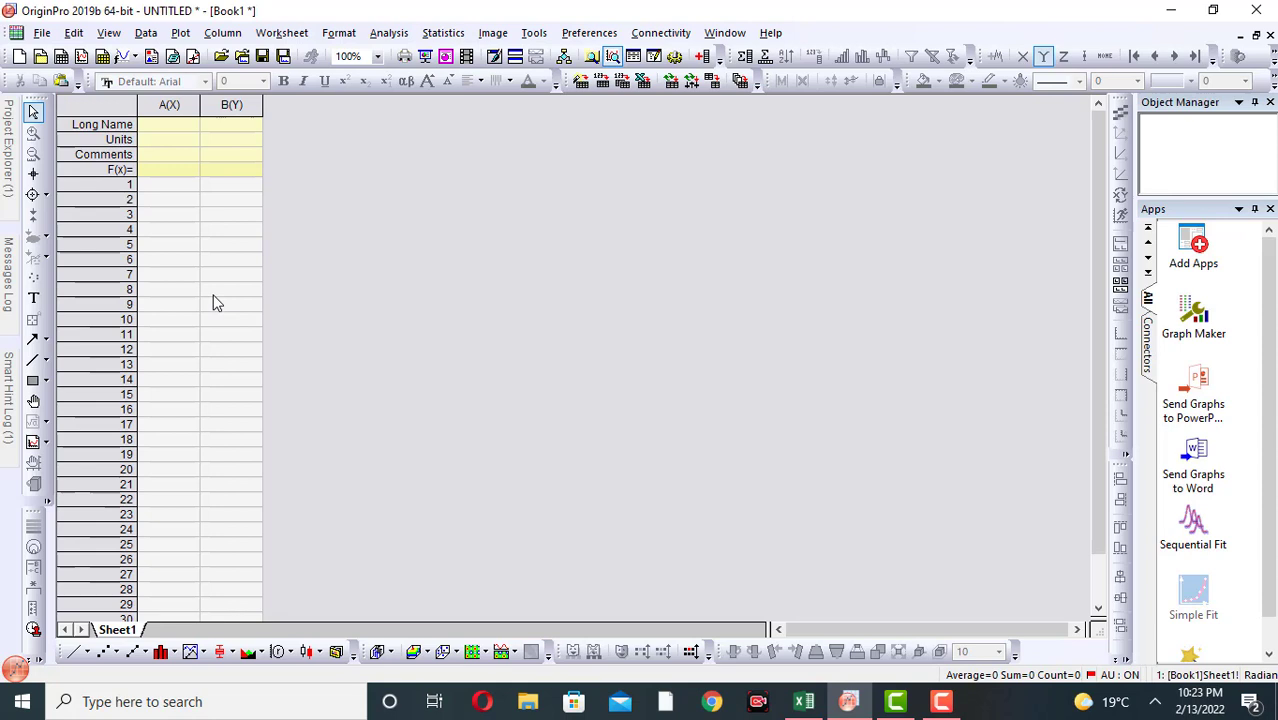
pyautogui.moveTo(209, 347)
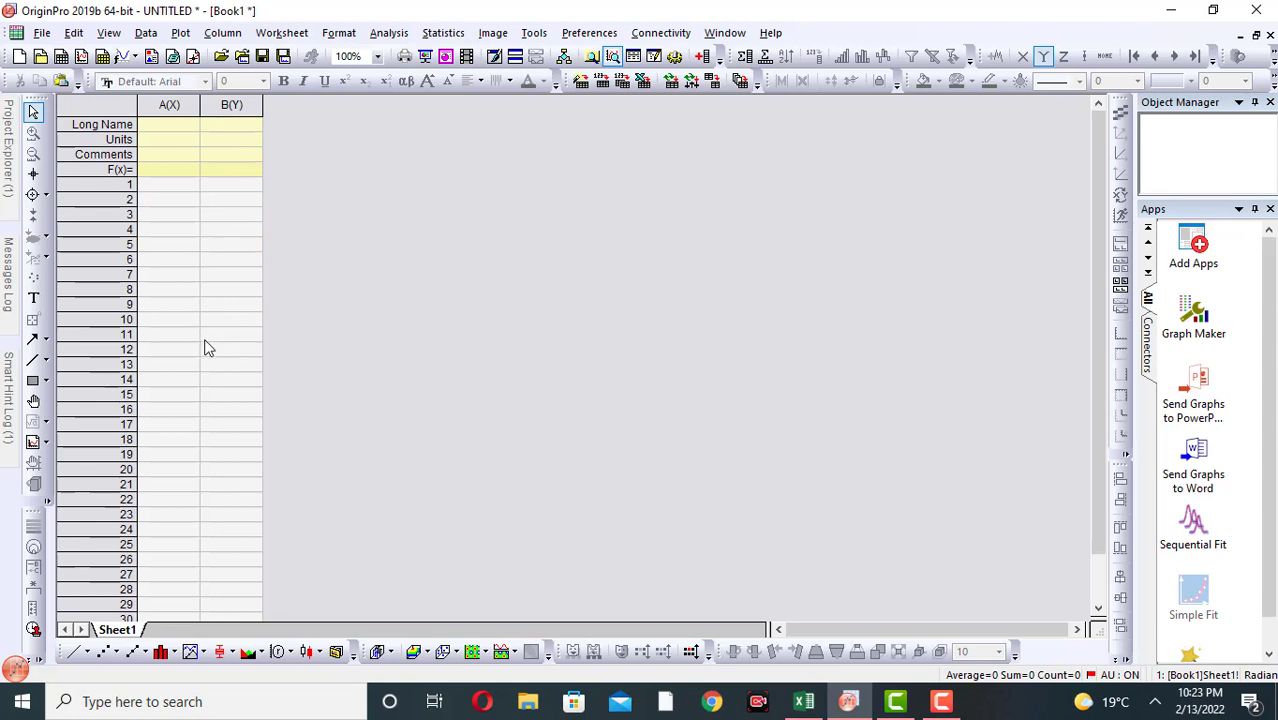
pyautogui.moveTo(807, 600)
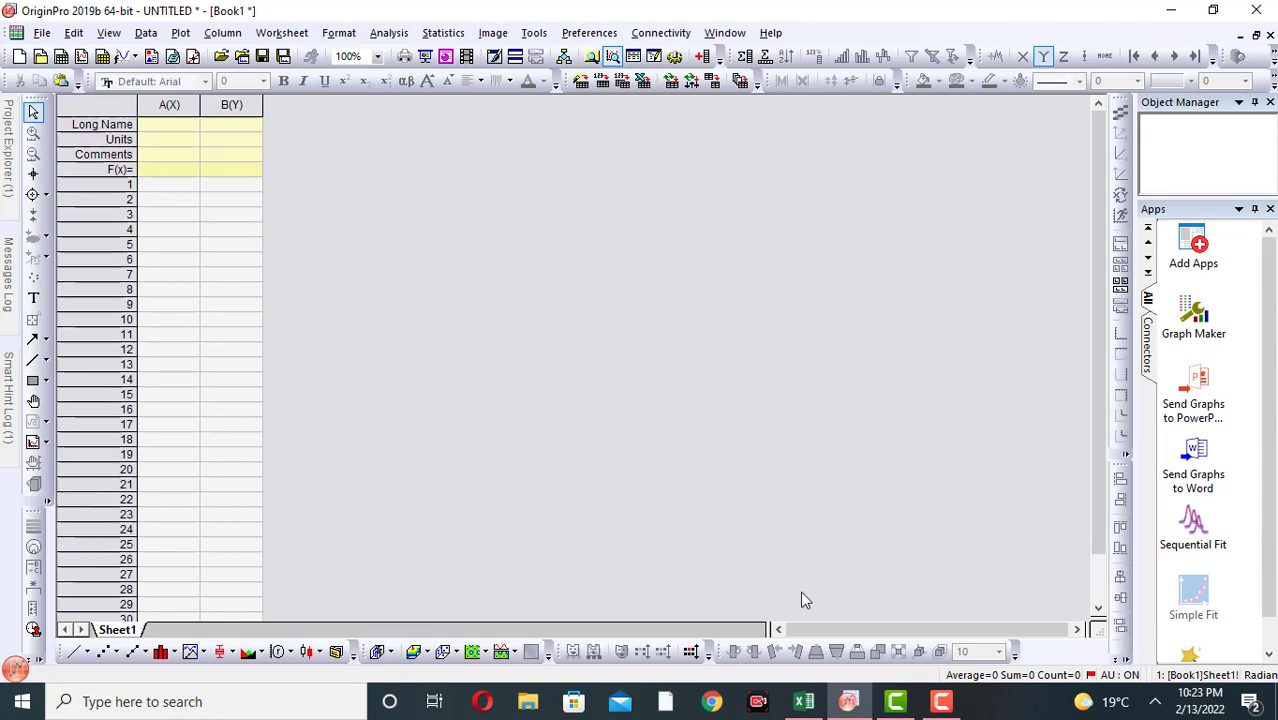